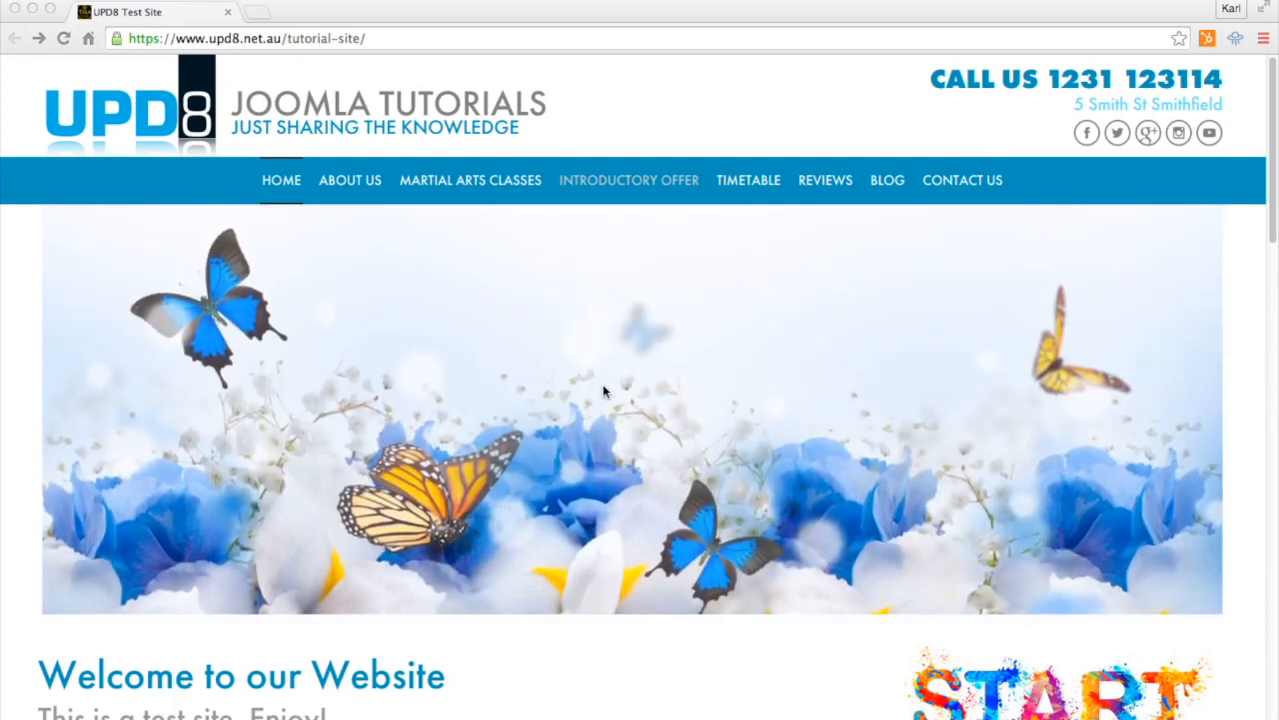
{"action": "mouse_move", "coordinate": [715, 418]}
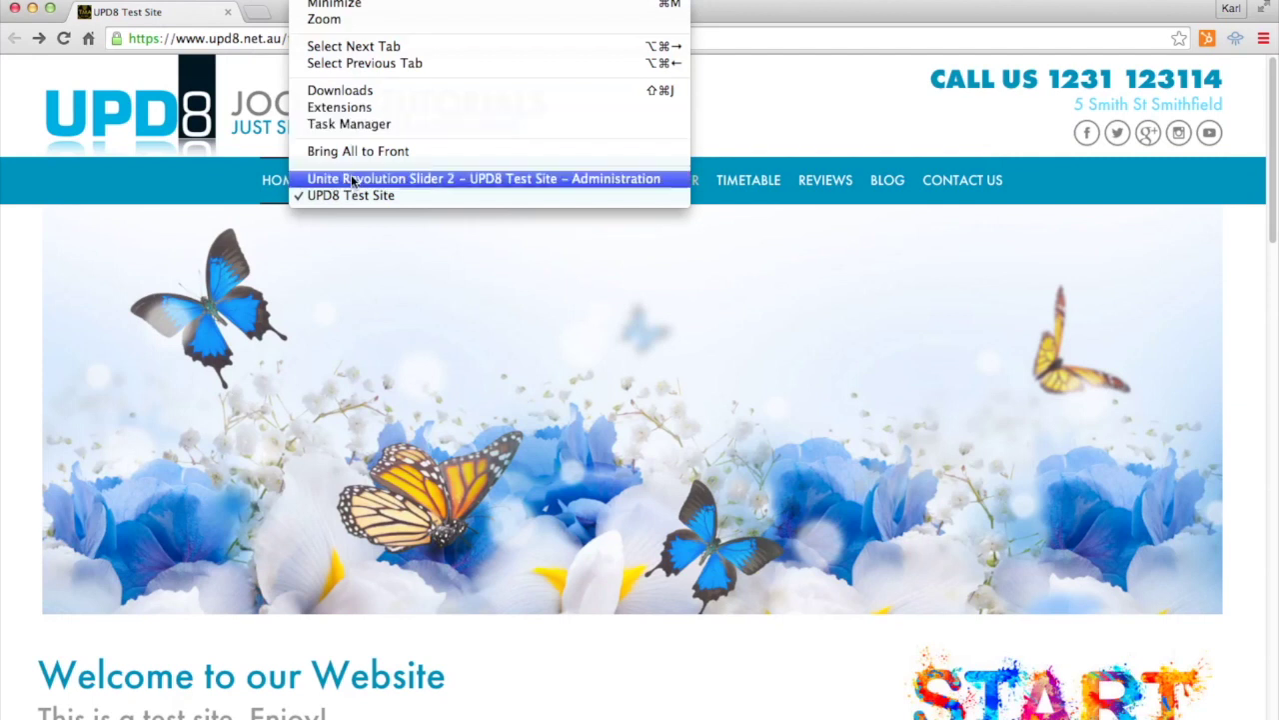
- Bring up the Revolution Sliders list showing Top_Rotator with one slide
{"action": "left_click", "coordinate": [484, 178]}
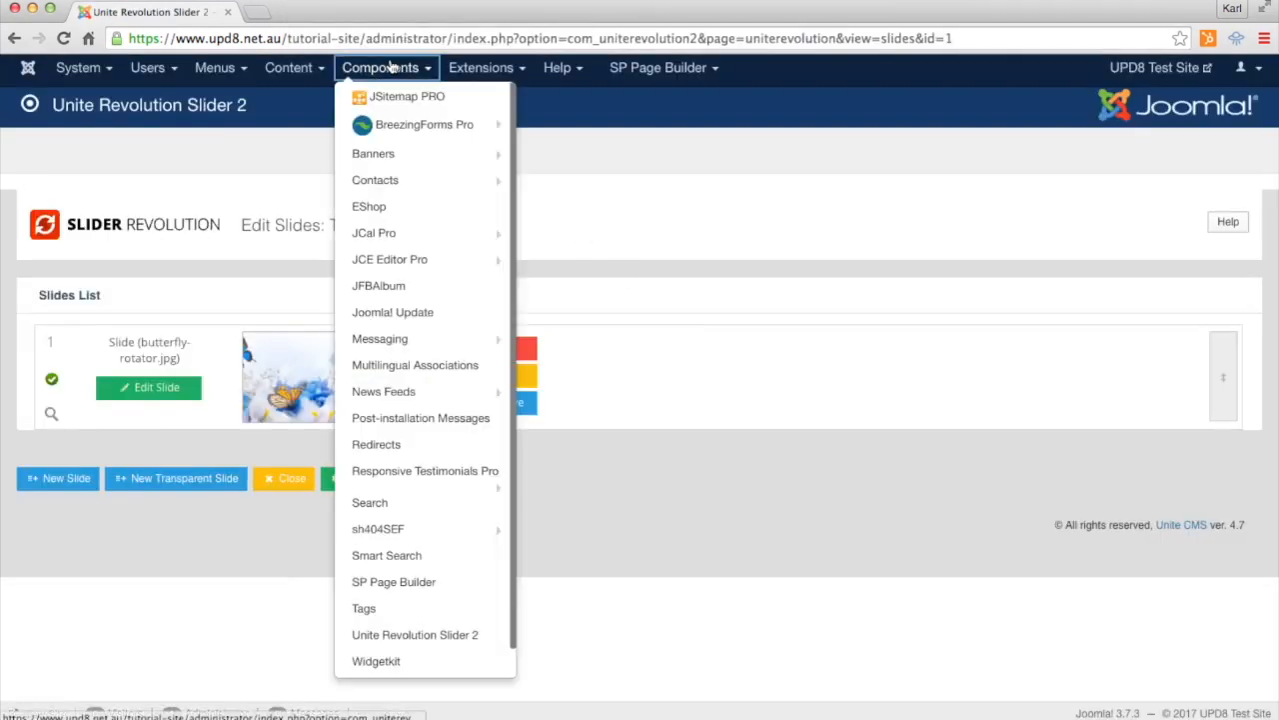
{"action": "mouse_move", "coordinate": [409, 556]}
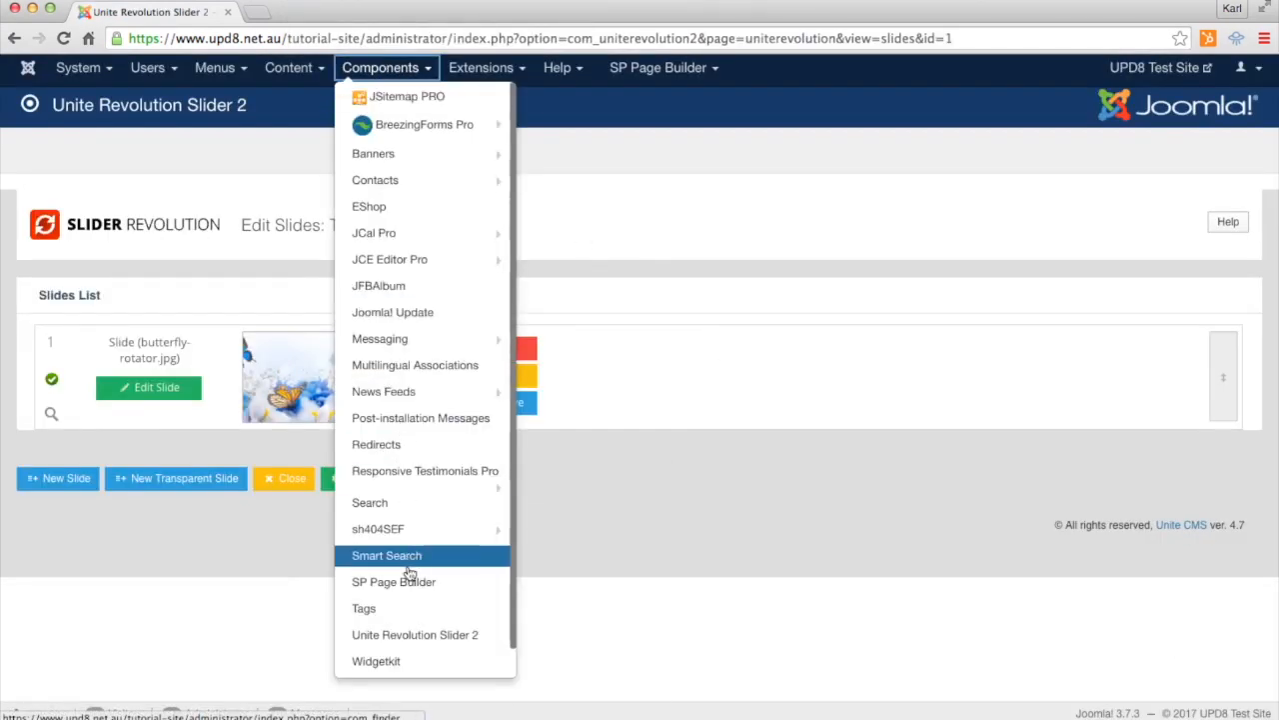
{"action": "left_click", "coordinate": [416, 634]}
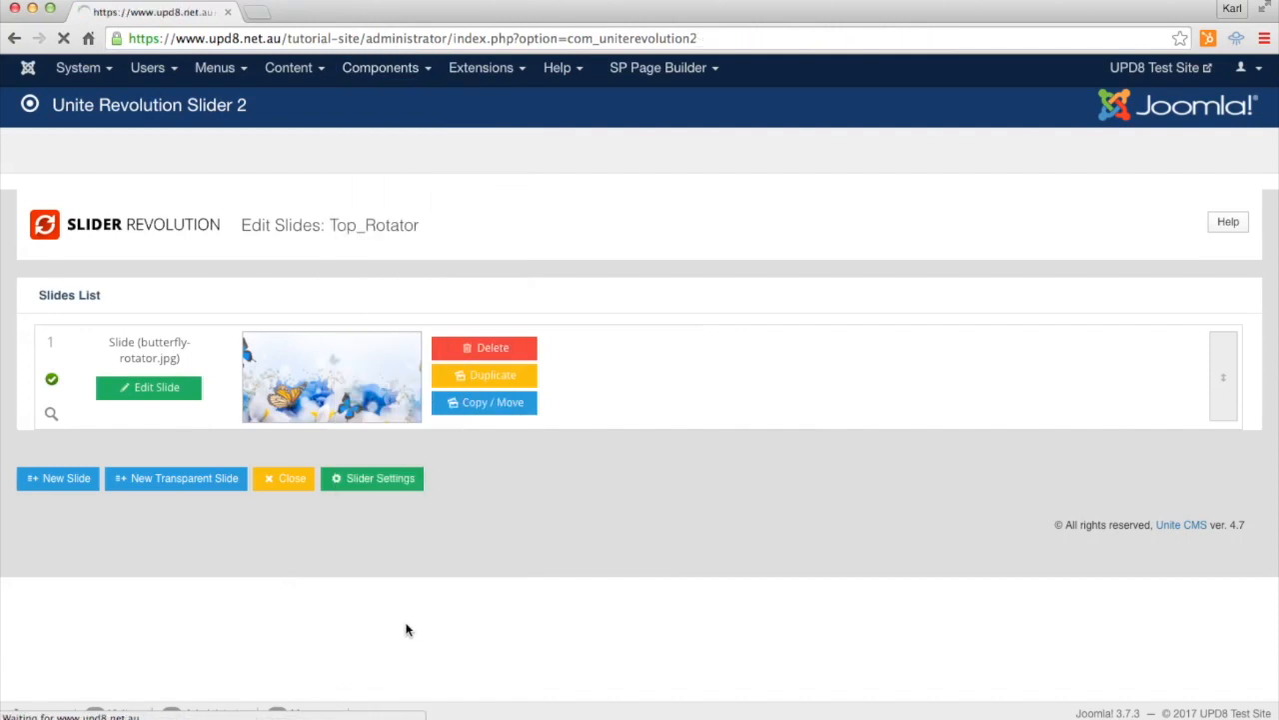
{"action": "left_click", "coordinate": [284, 478]}
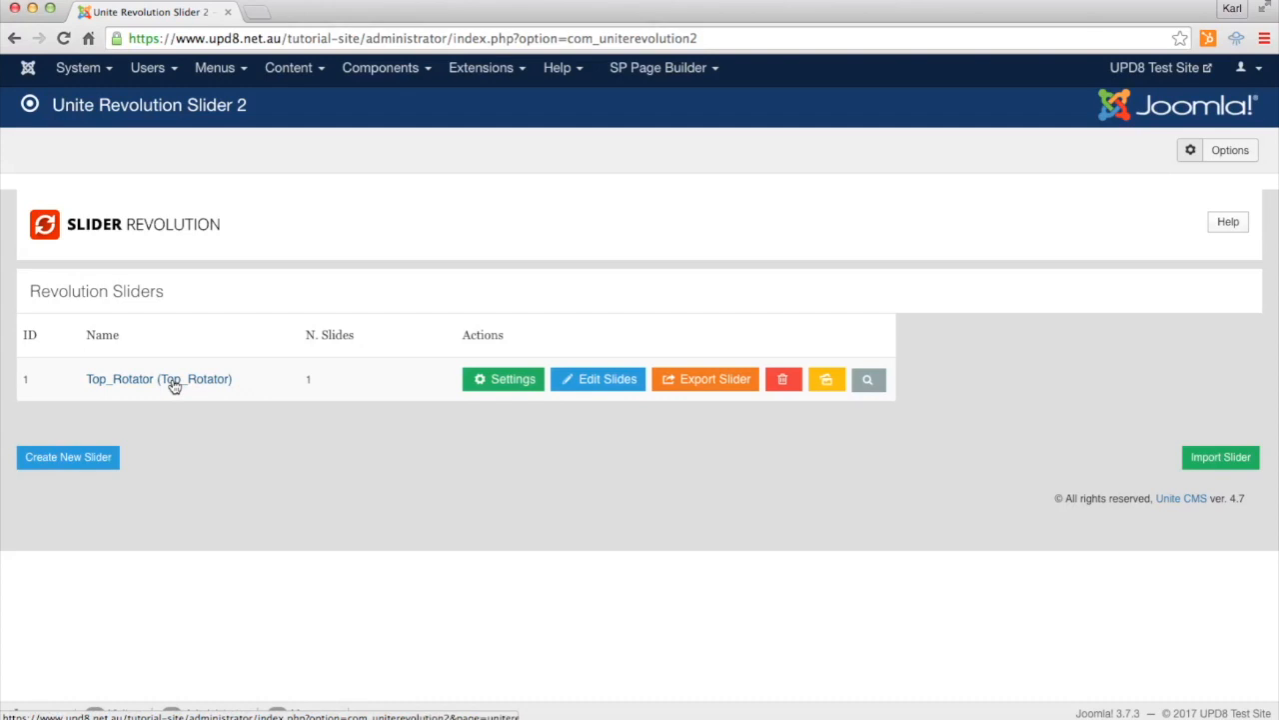
{"action": "mouse_move", "coordinate": [160, 379]}
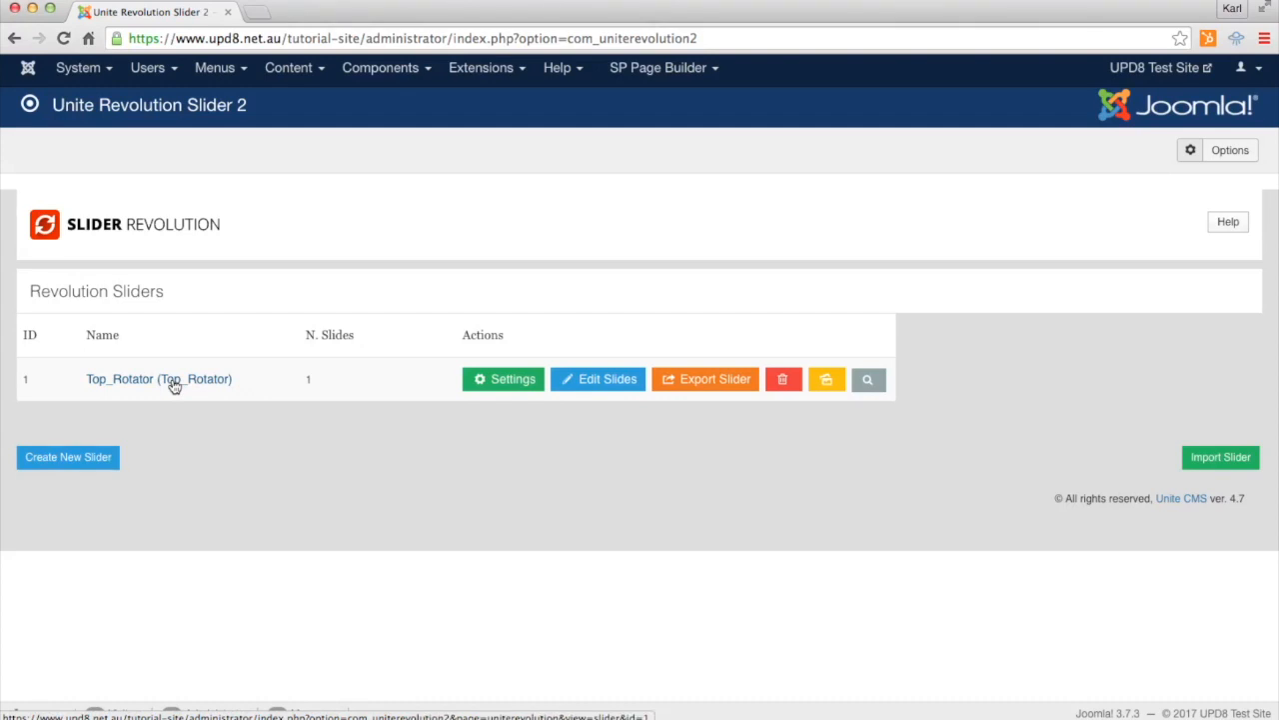
- Check Top_Rotator's Delay setting in Edit Slider, then go to its Edit Slides list
{"action": "left_click", "coordinate": [504, 380]}
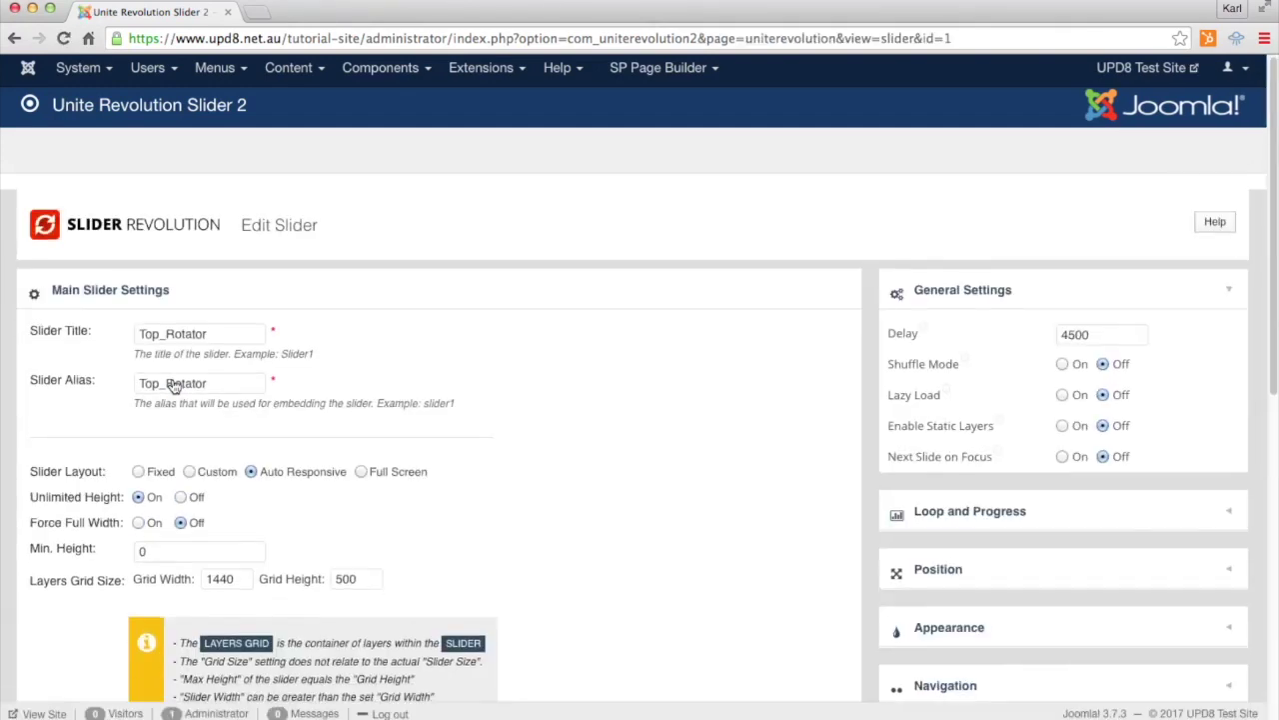
{"action": "scroll", "scroll_direction": "down", "scroll_amount": 3}
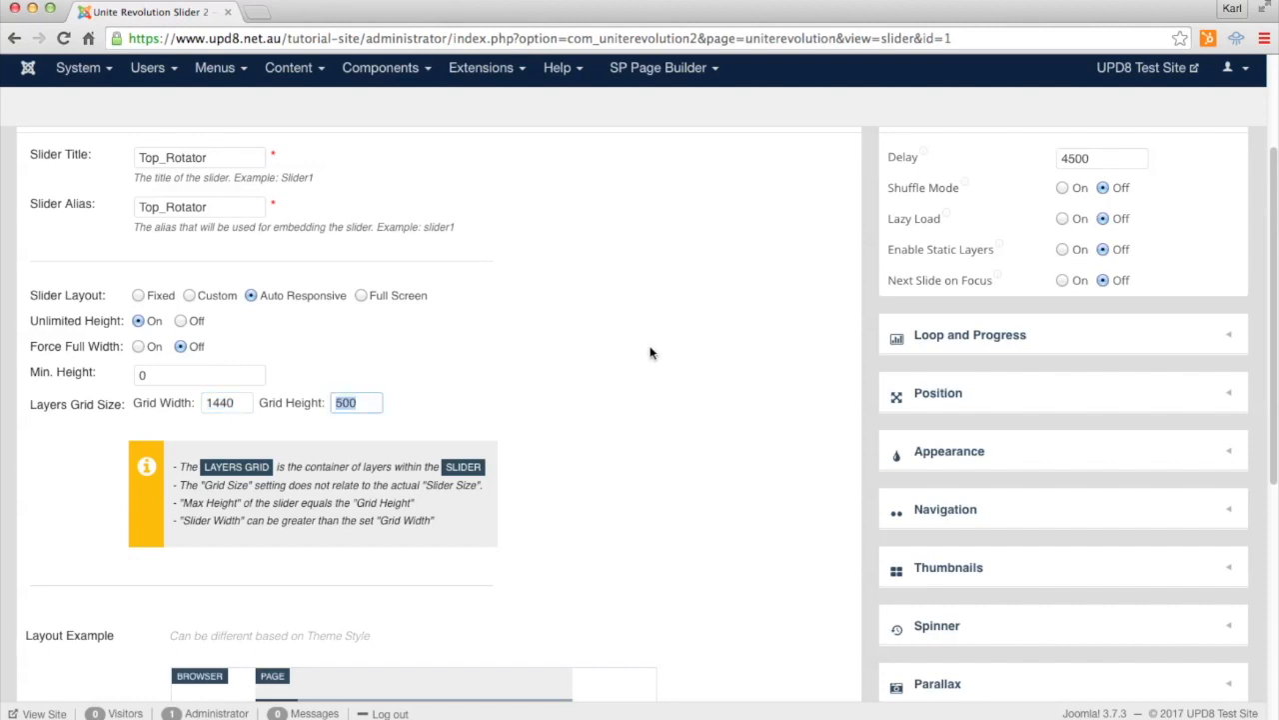
{"action": "scroll", "scroll_direction": "up", "scroll_amount": 3}
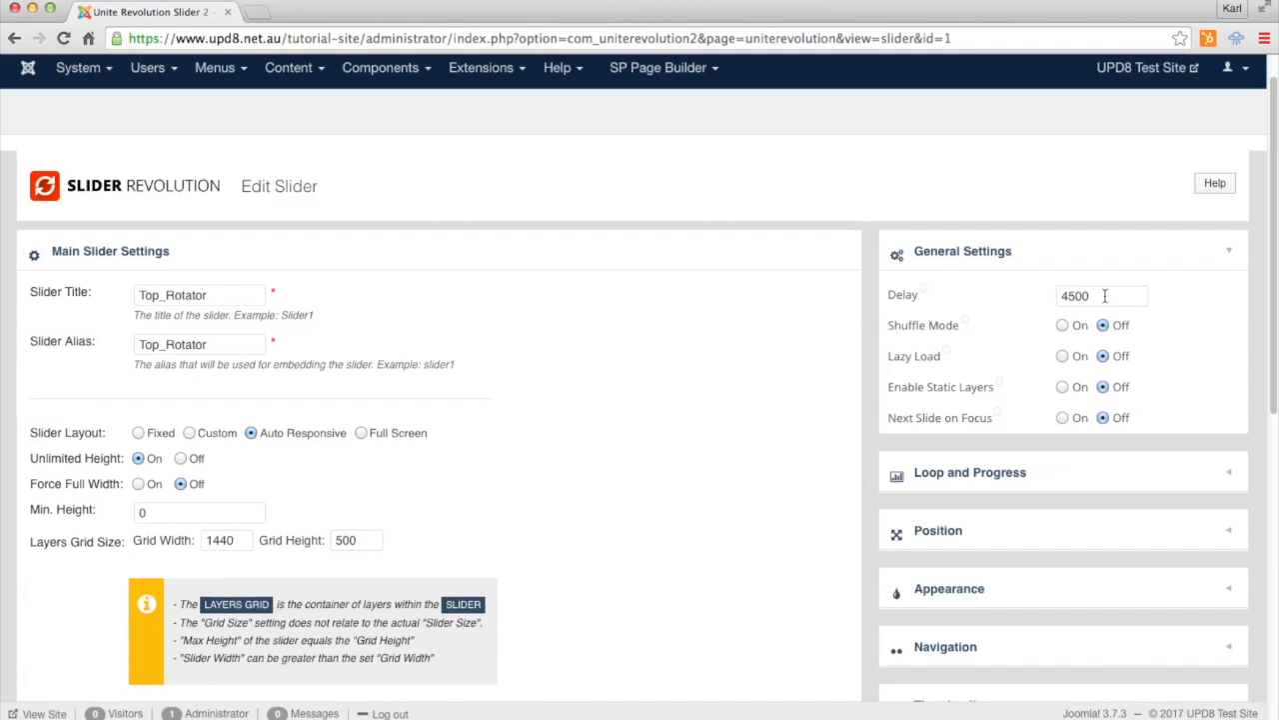
{"action": "left_click", "coordinate": [1100, 296]}
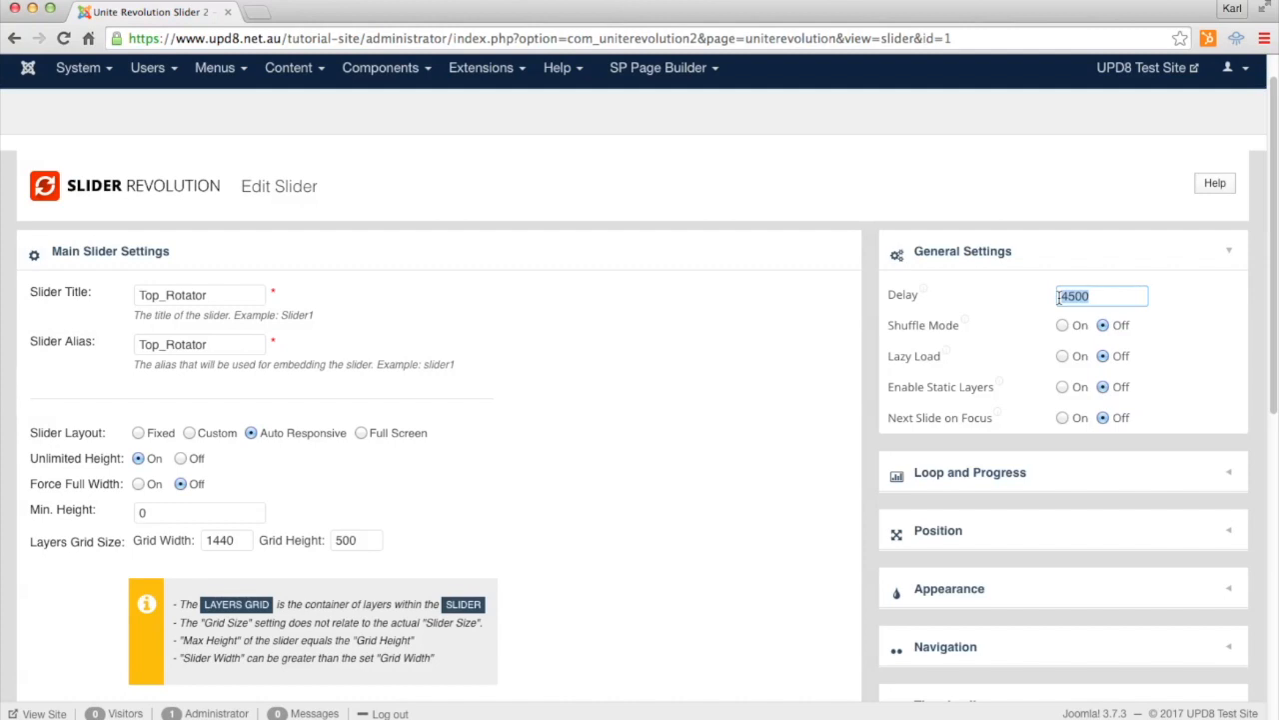
{"action": "scroll", "scroll_direction": "down", "scroll_amount": 3}
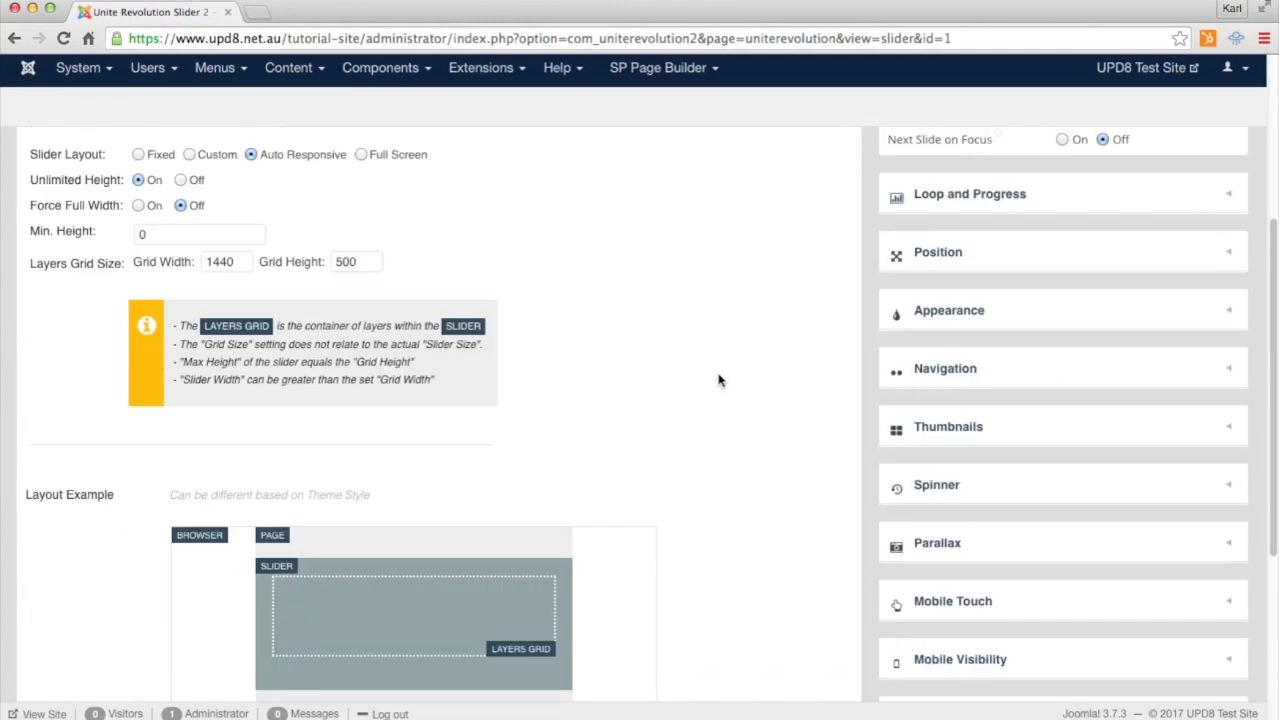
{"action": "scroll", "scroll_direction": "up", "scroll_amount": 3}
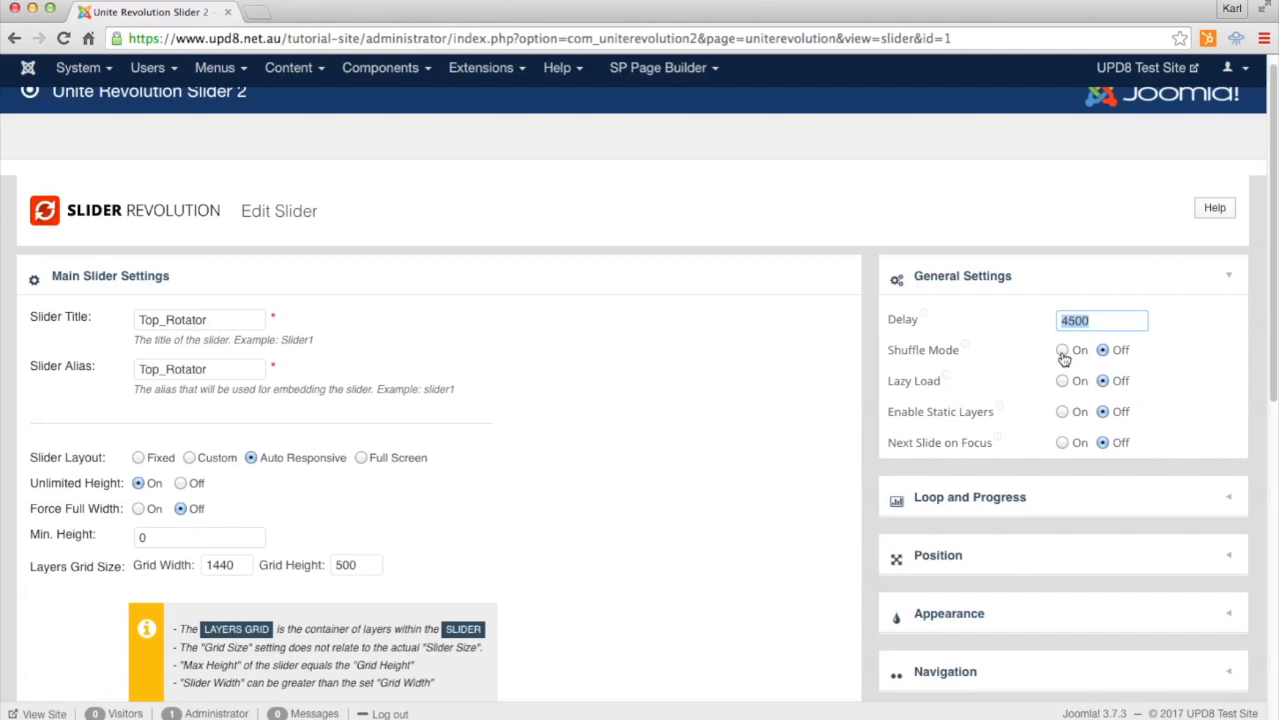
{"action": "scroll", "scroll_direction": "down", "scroll_amount": 3}
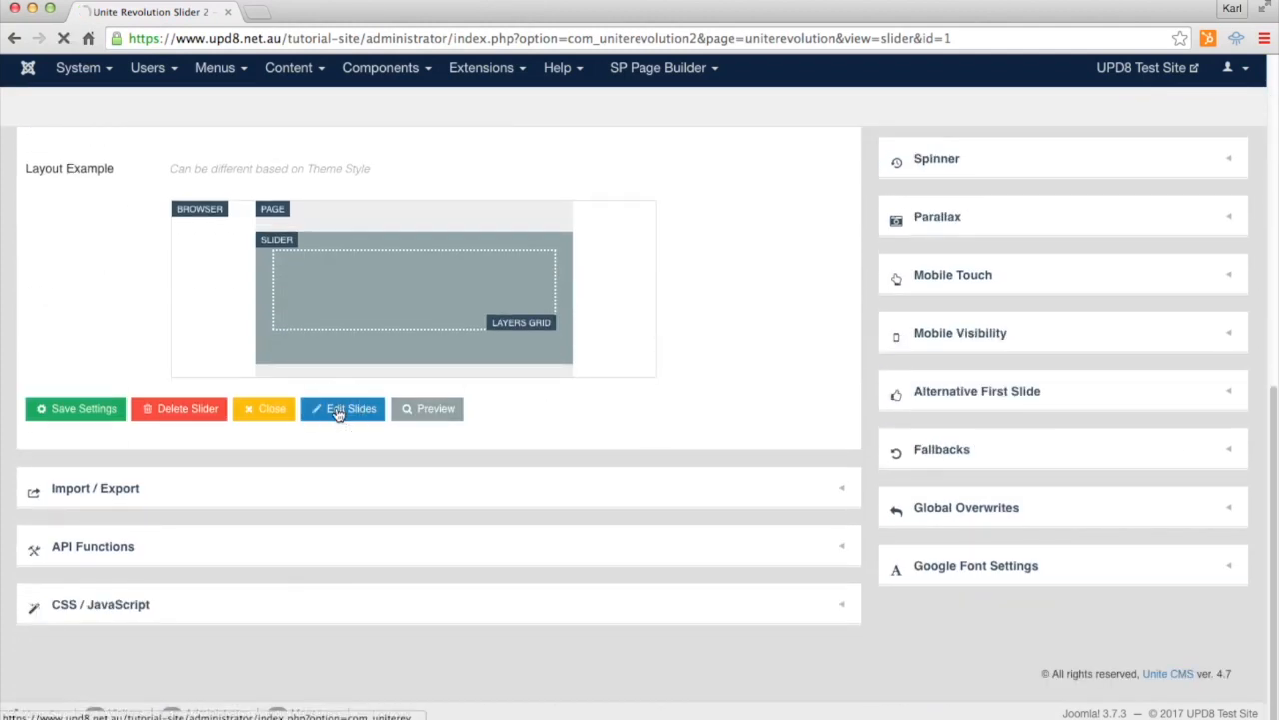
{"action": "left_click", "coordinate": [342, 408]}
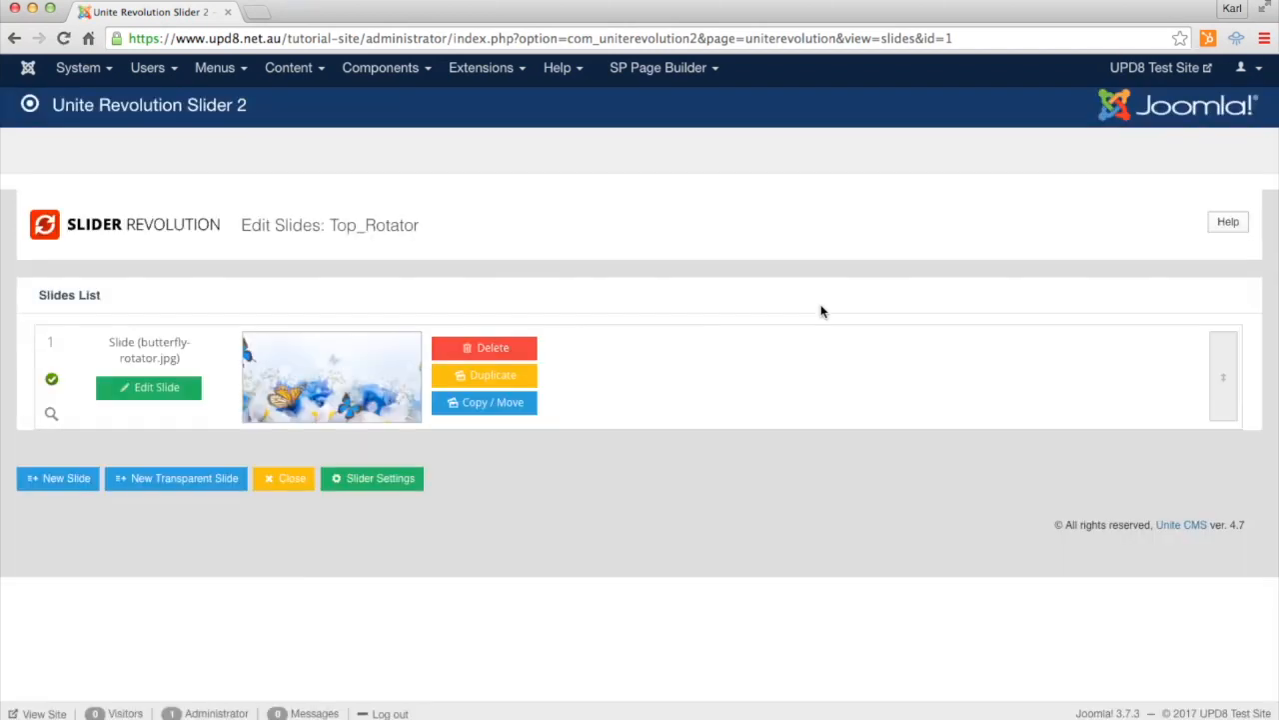
{"action": "mouse_move", "coordinate": [358, 398]}
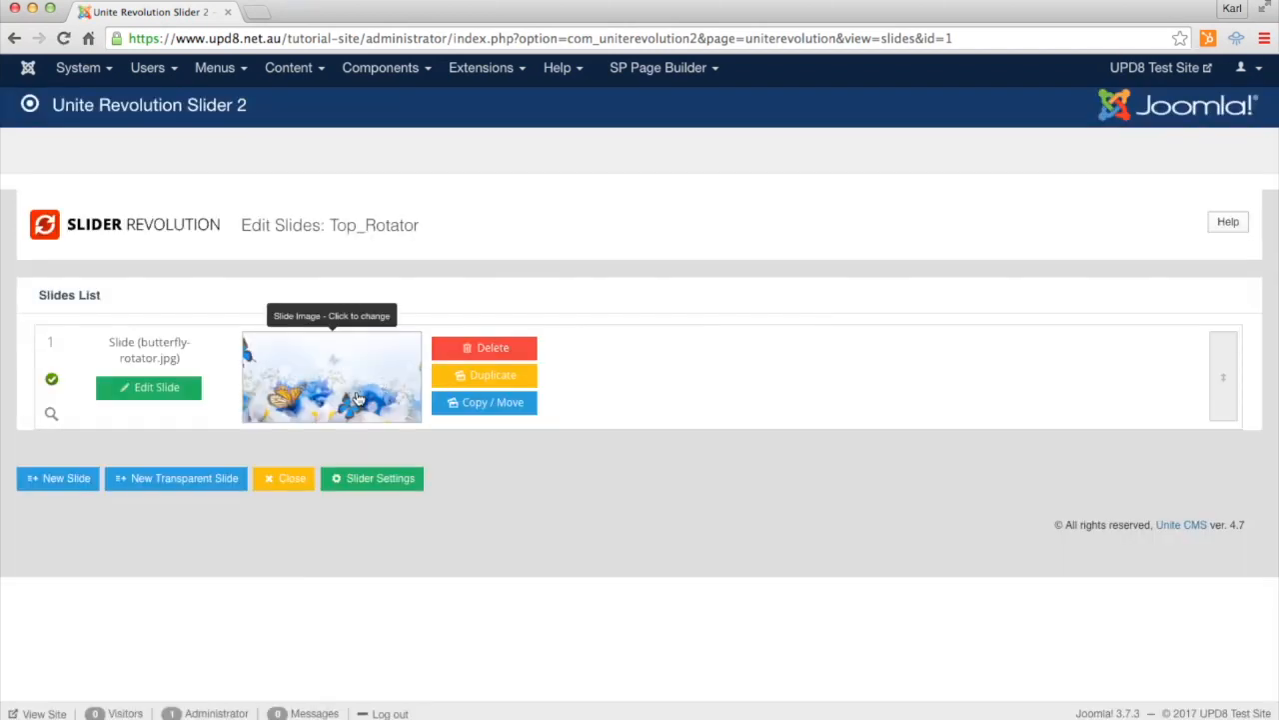
{"action": "mouse_move", "coordinate": [58, 478]}
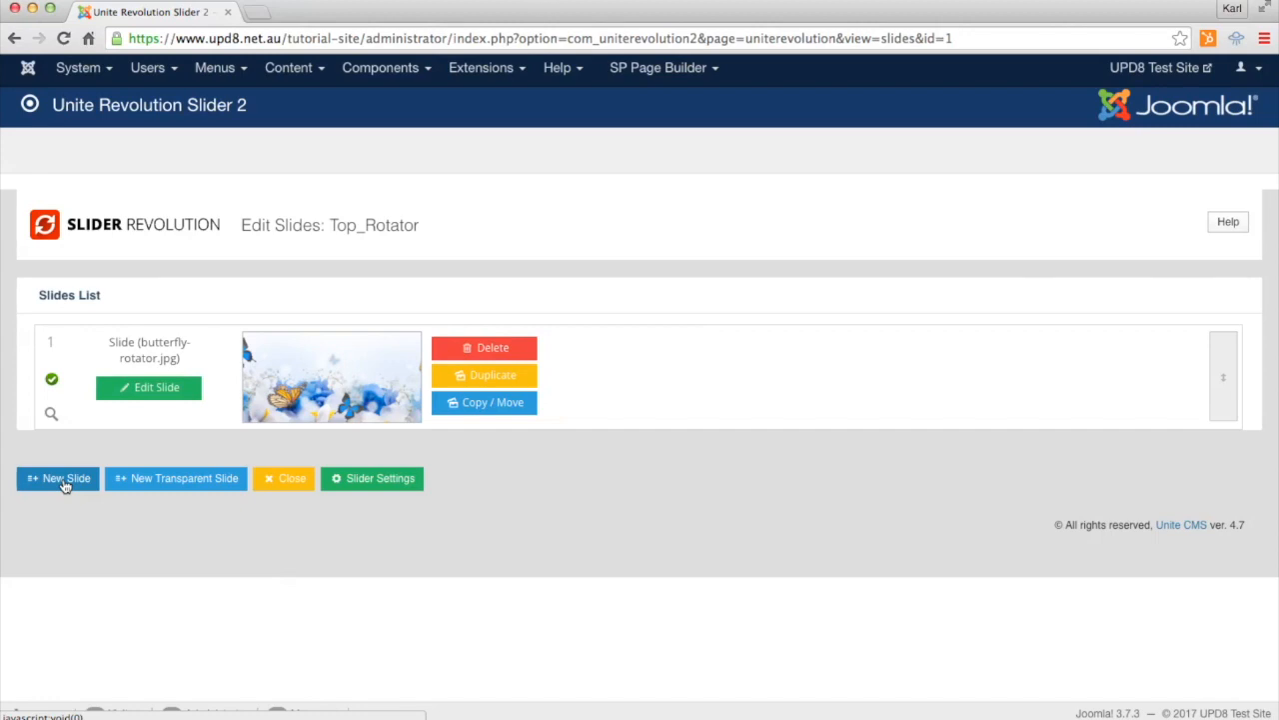
- Start a new slide and pick island-rotator.jpg from the computer in the top-rotators folder
{"action": "left_click", "coordinate": [56, 478]}
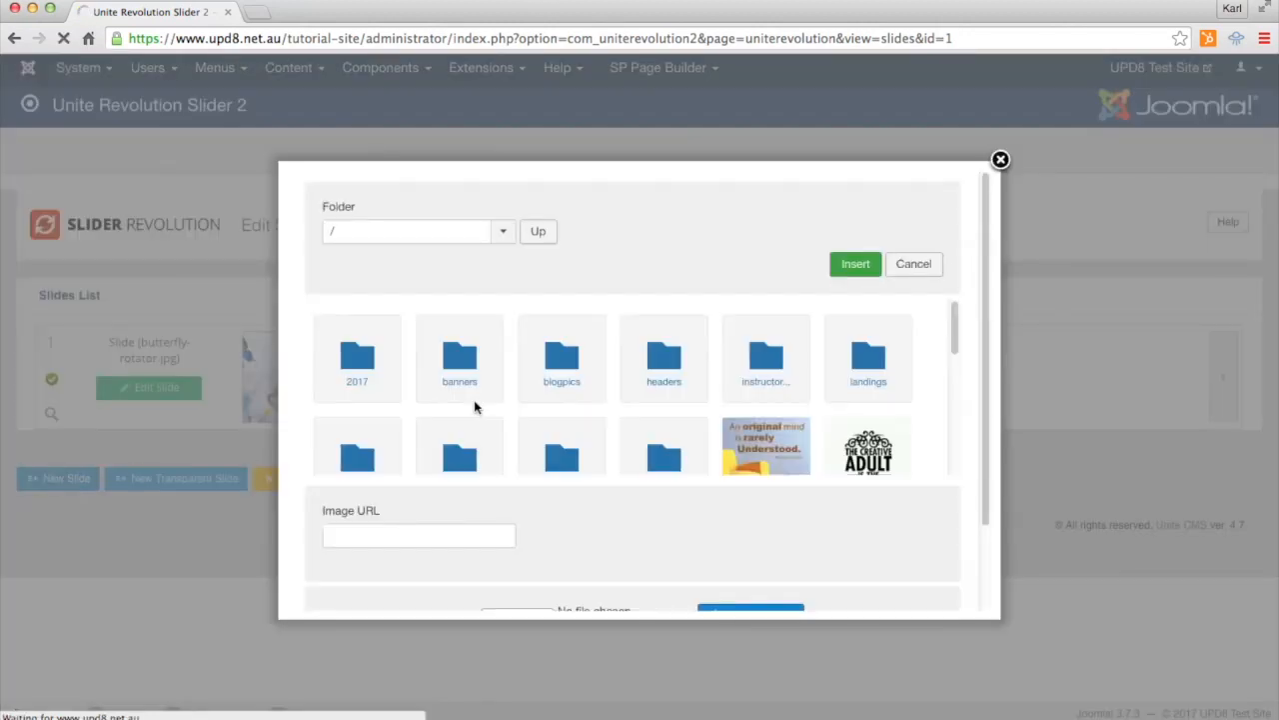
{"action": "scroll", "scroll_direction": "down", "scroll_amount": 3}
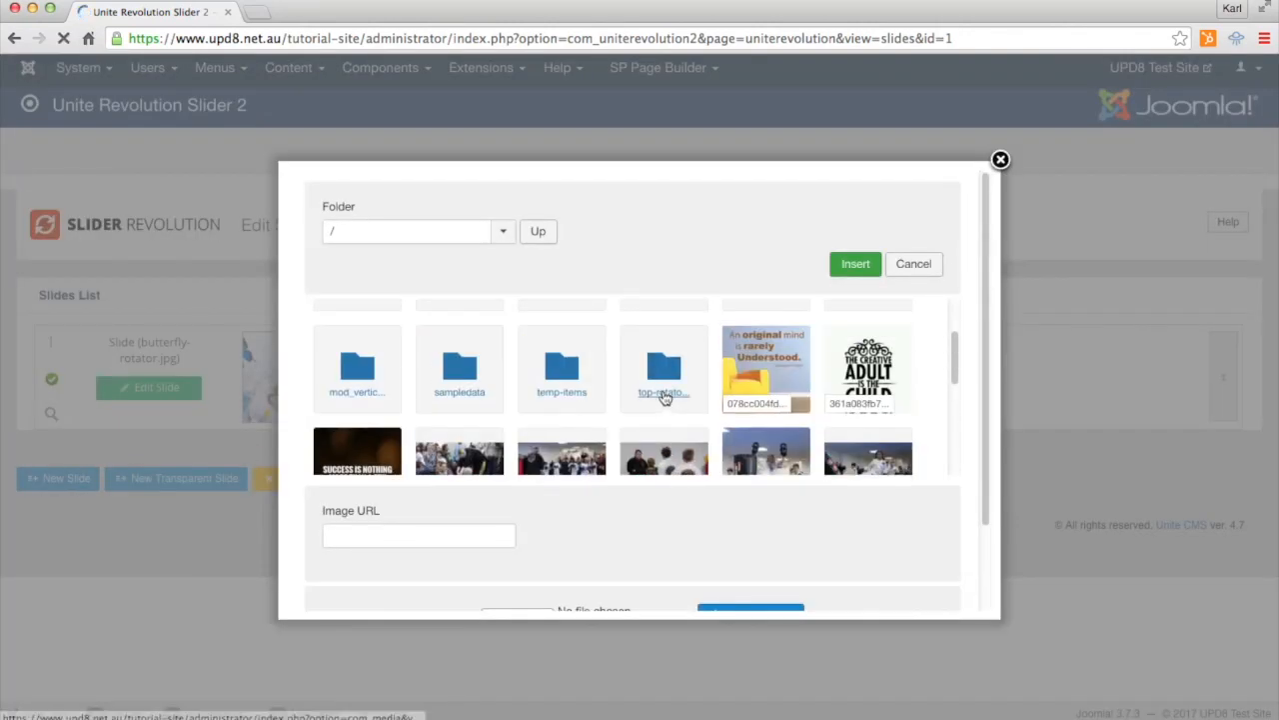
{"action": "double_click", "coordinate": [664, 363]}
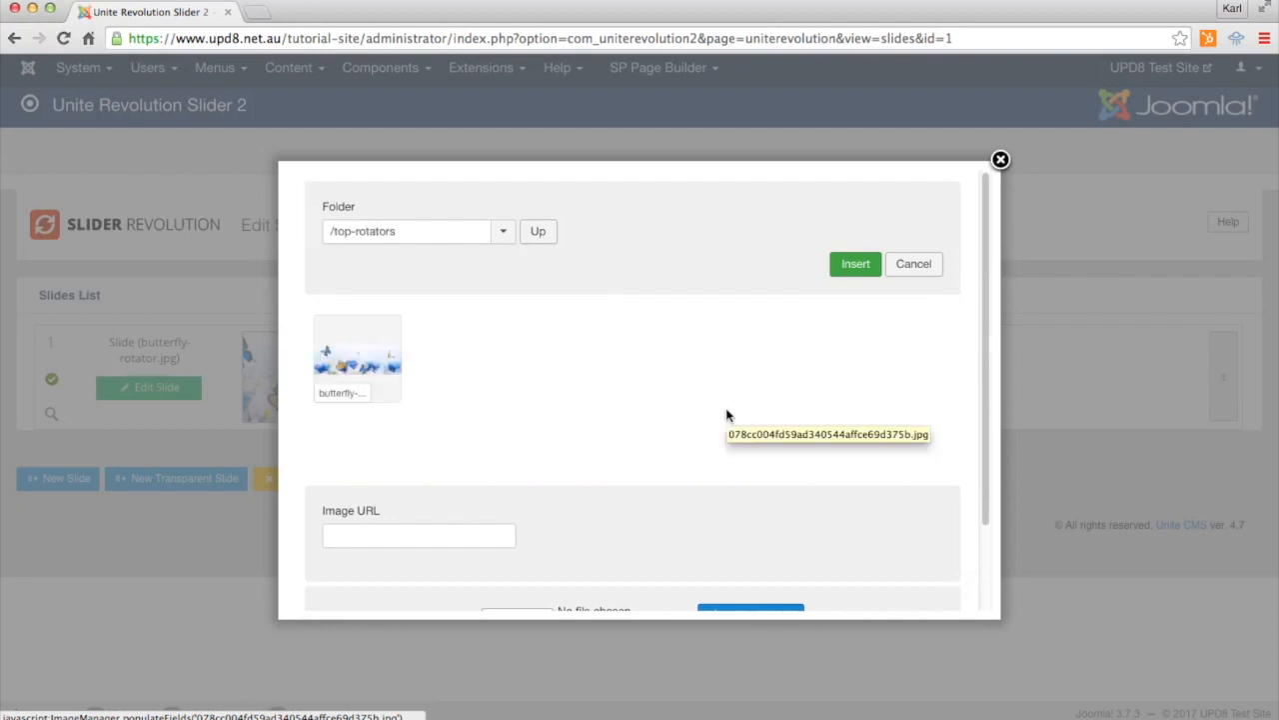
{"action": "mouse_move", "coordinate": [502, 397]}
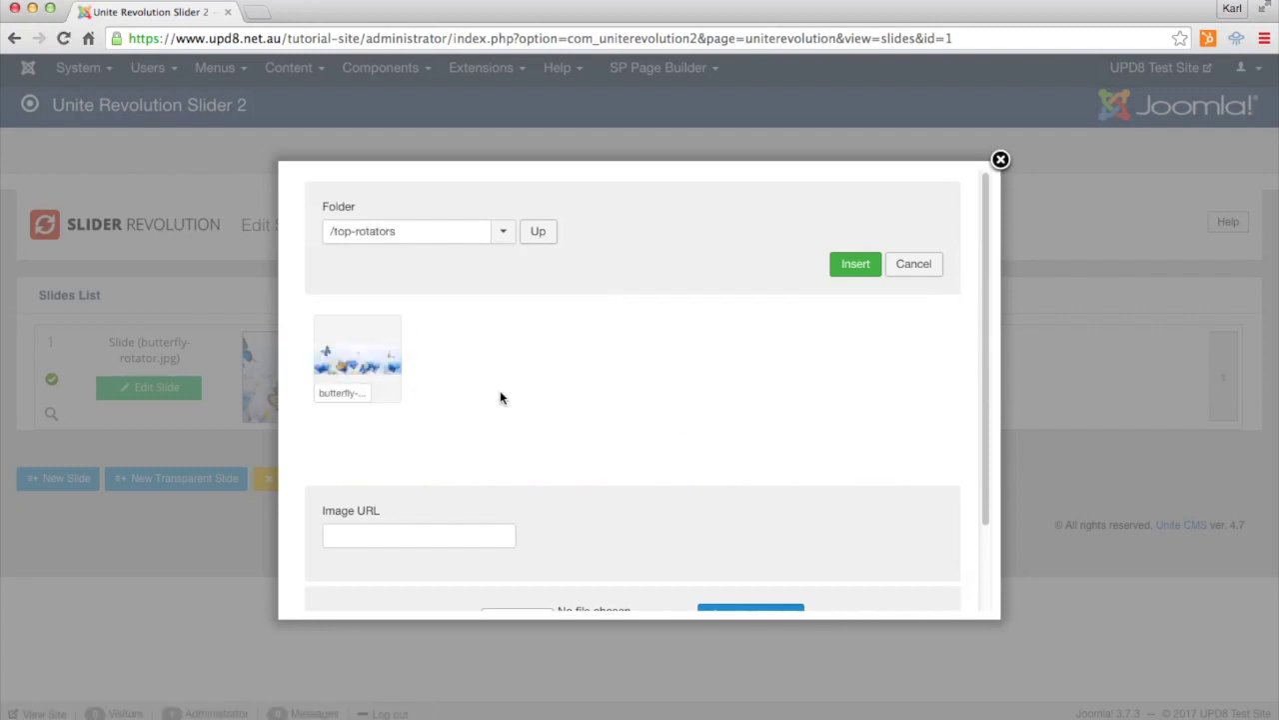
{"action": "scroll", "scroll_direction": "down", "scroll_amount": 3}
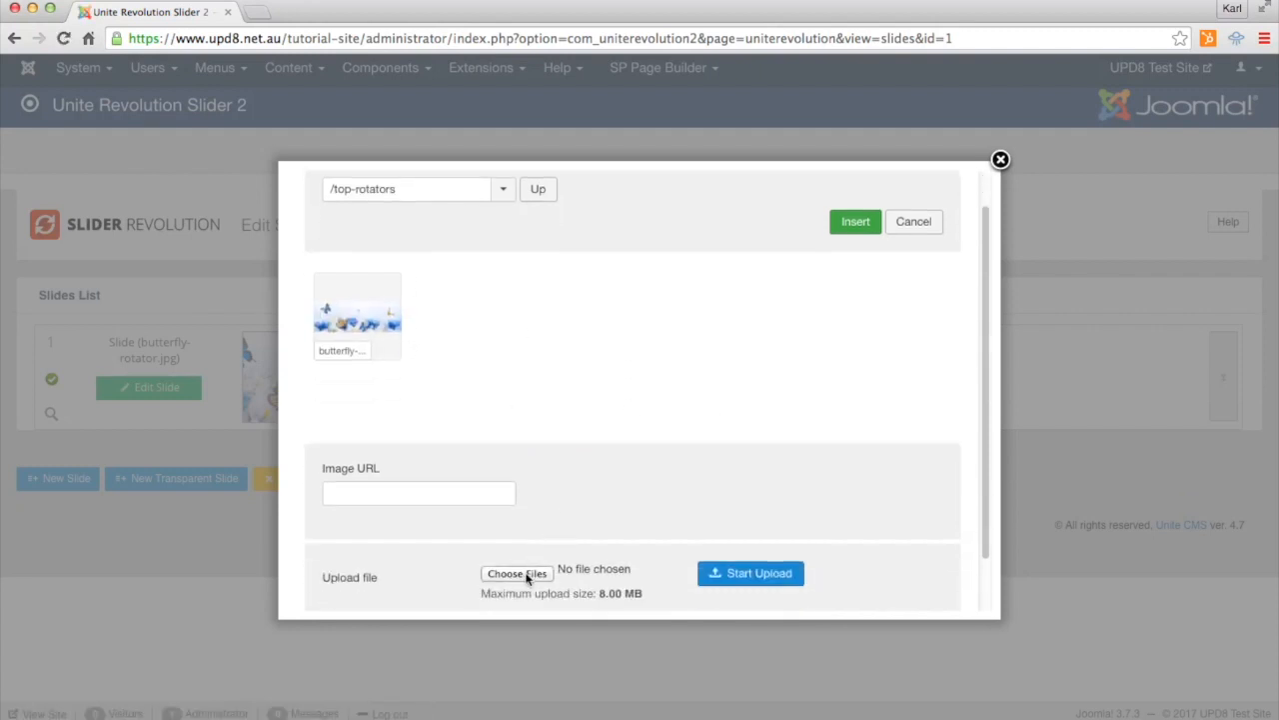
{"action": "left_click", "coordinate": [516, 571]}
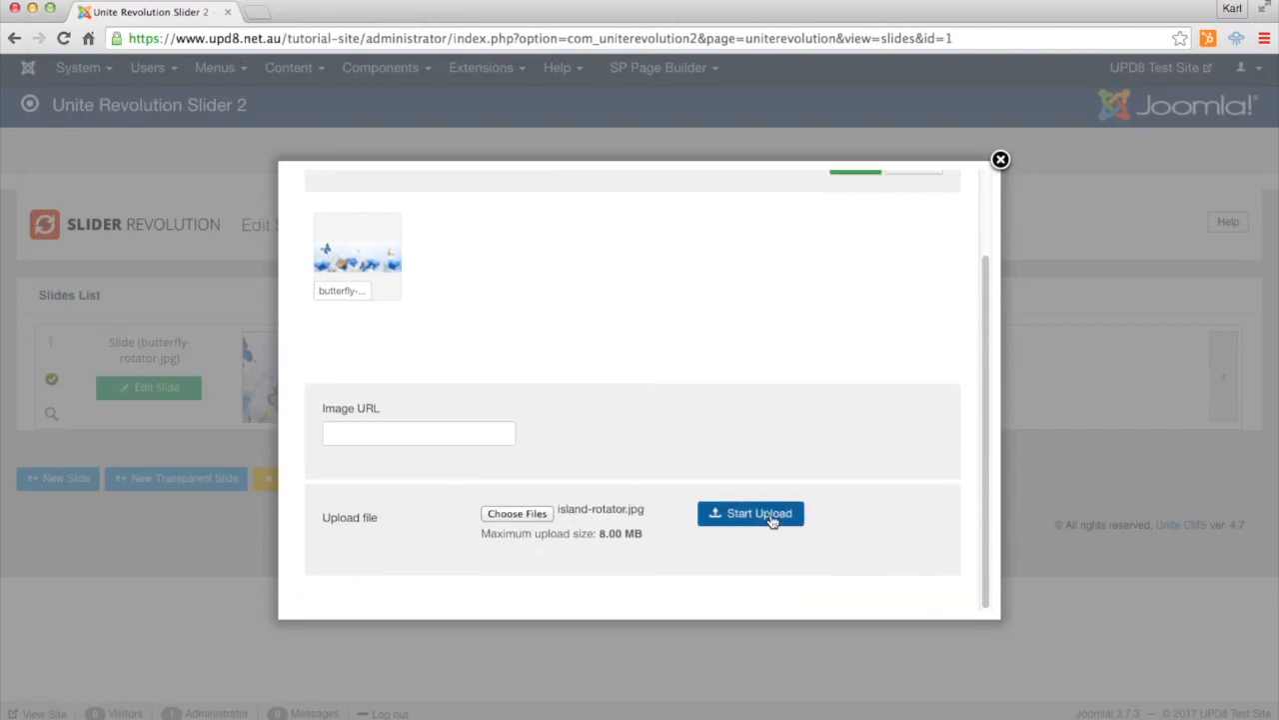
- Upload island-rotator.jpg and insert it as the new slide's image
{"action": "left_click", "coordinate": [751, 512]}
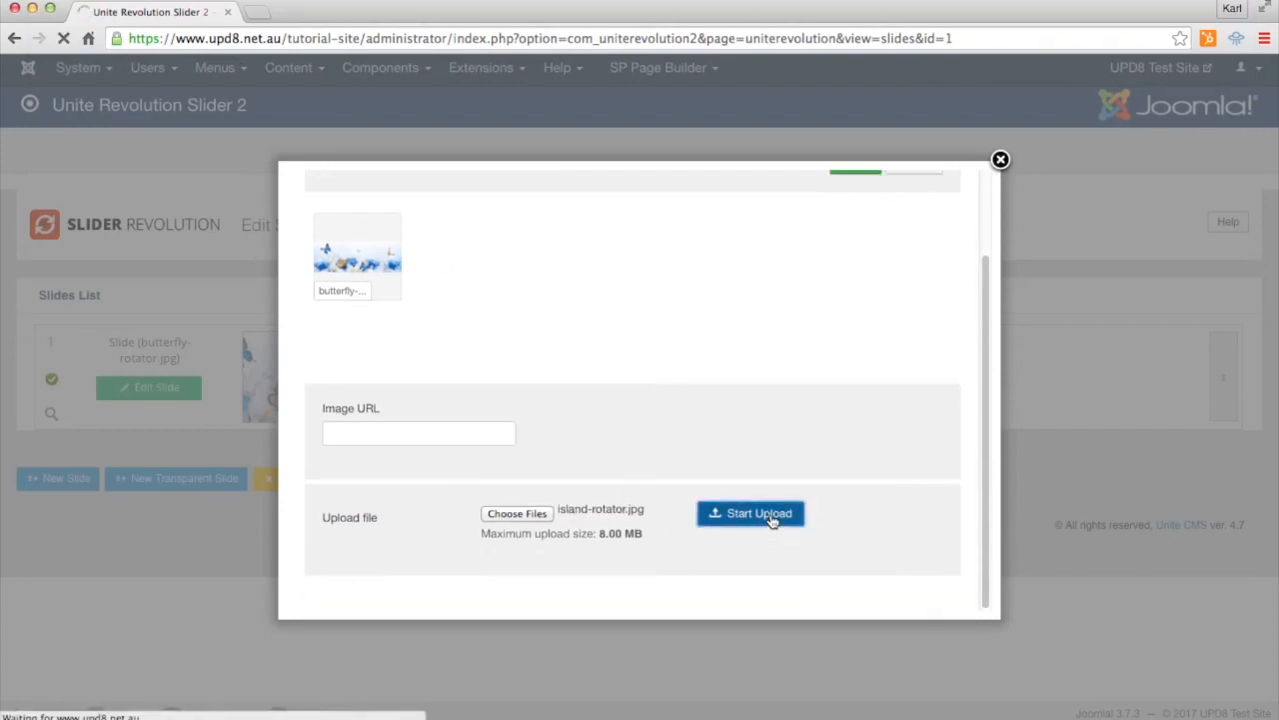
{"action": "left_click", "coordinate": [752, 512]}
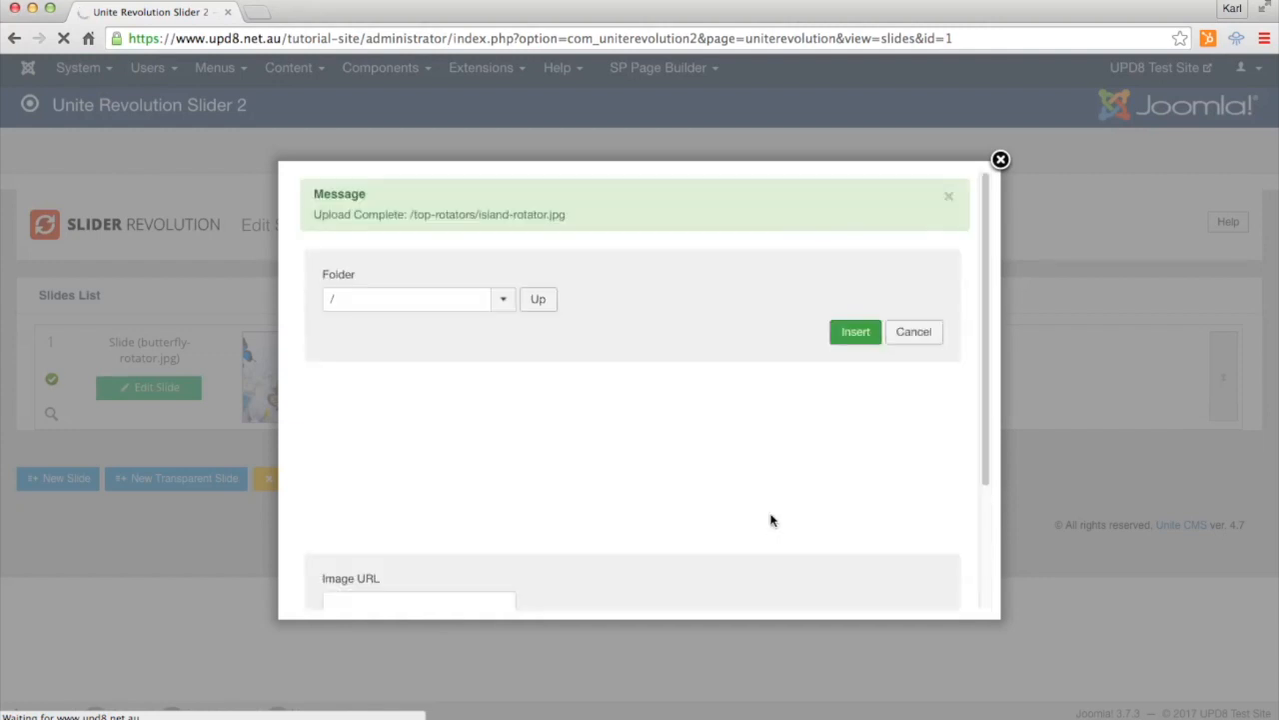
{"action": "left_click", "coordinate": [504, 300]}
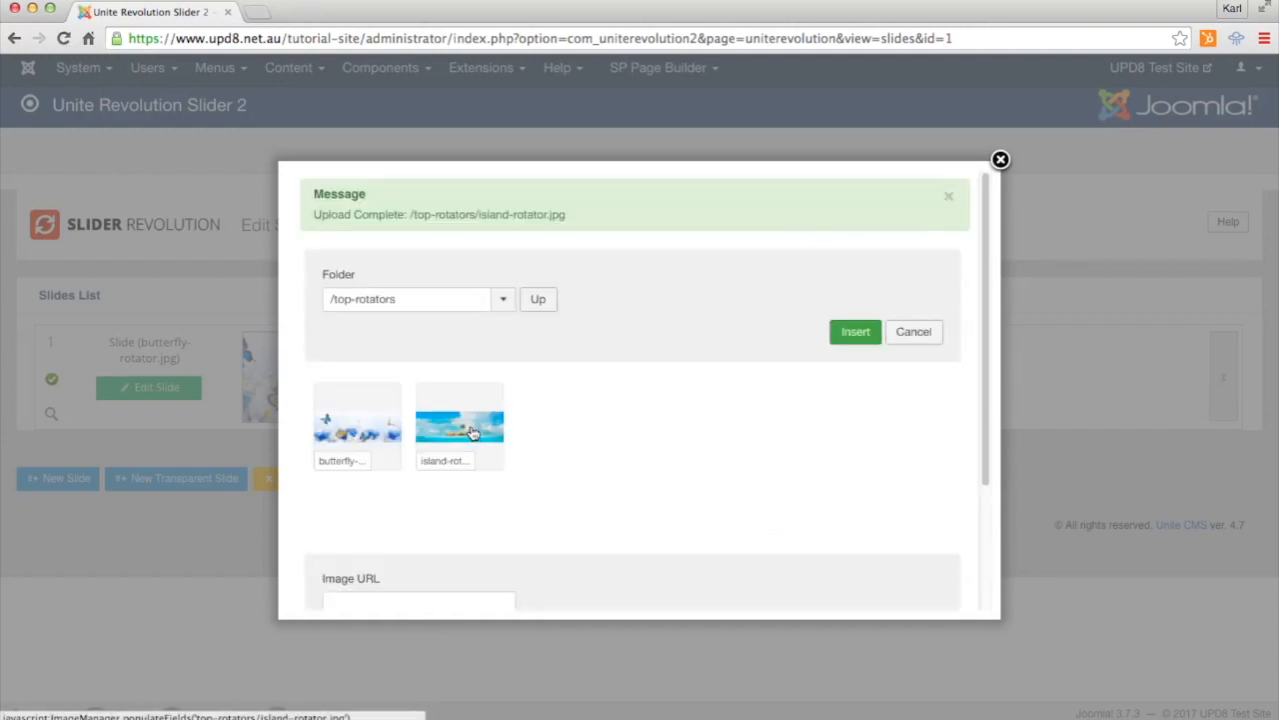
{"action": "left_click", "coordinate": [460, 420]}
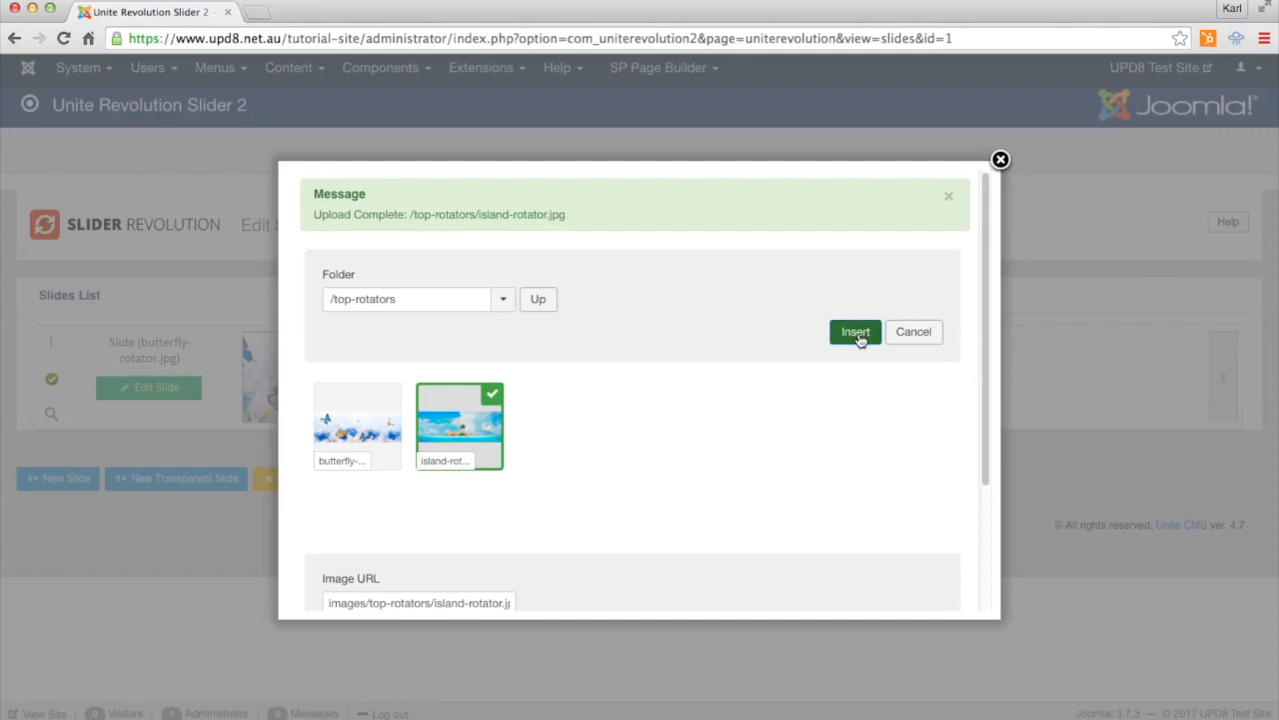
{"action": "left_click", "coordinate": [855, 332]}
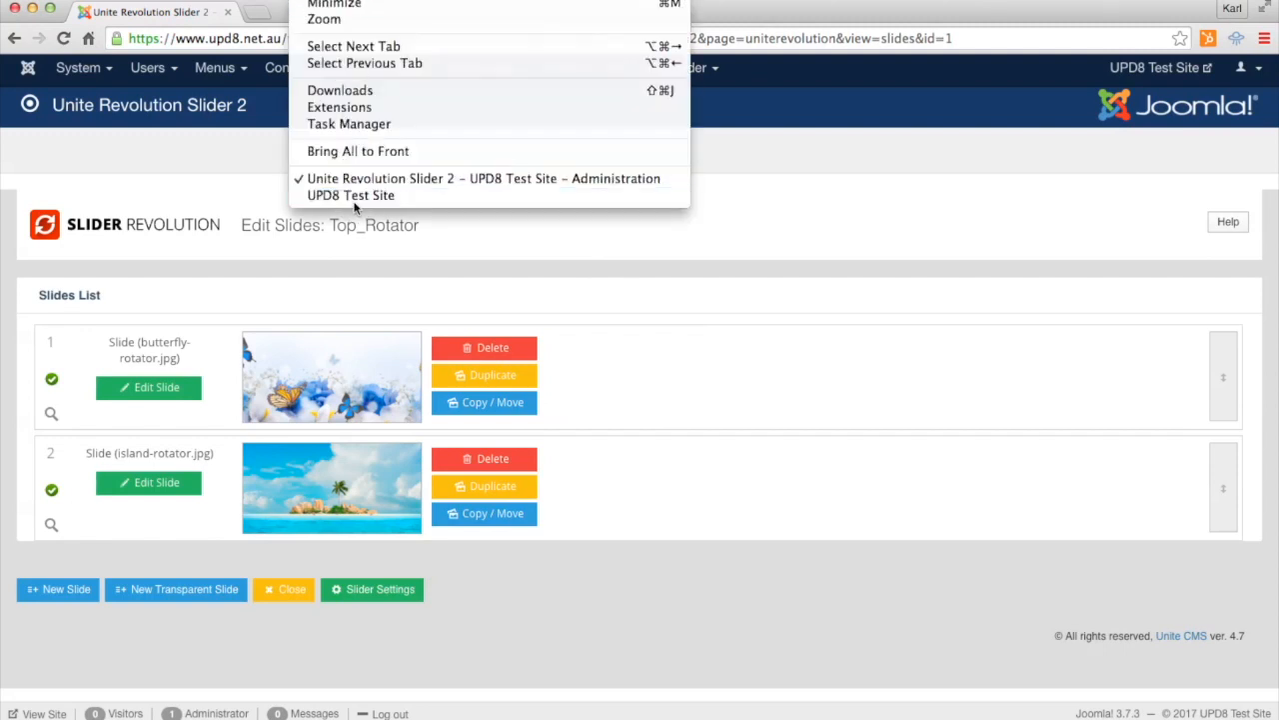
- Switch to the UPD8 Test Site window via the Window menu
{"action": "left_click", "coordinate": [352, 196]}
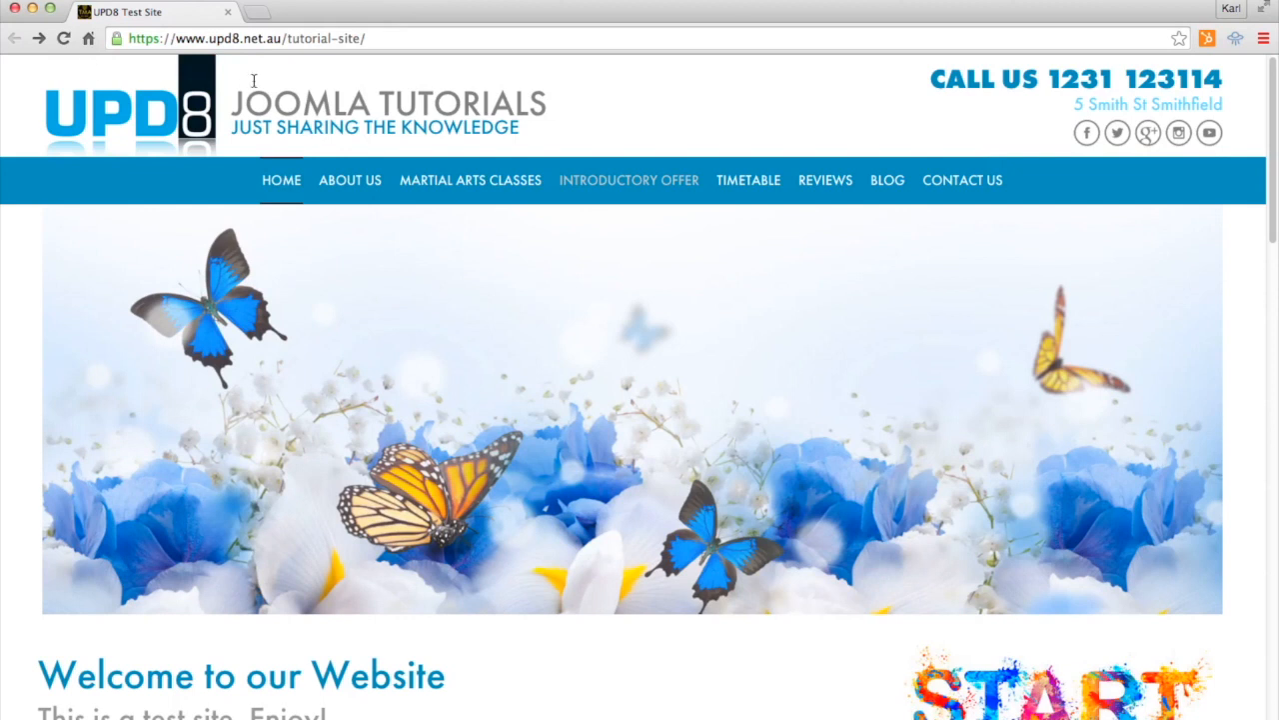
{"action": "mouse_move", "coordinate": [718, 84]}
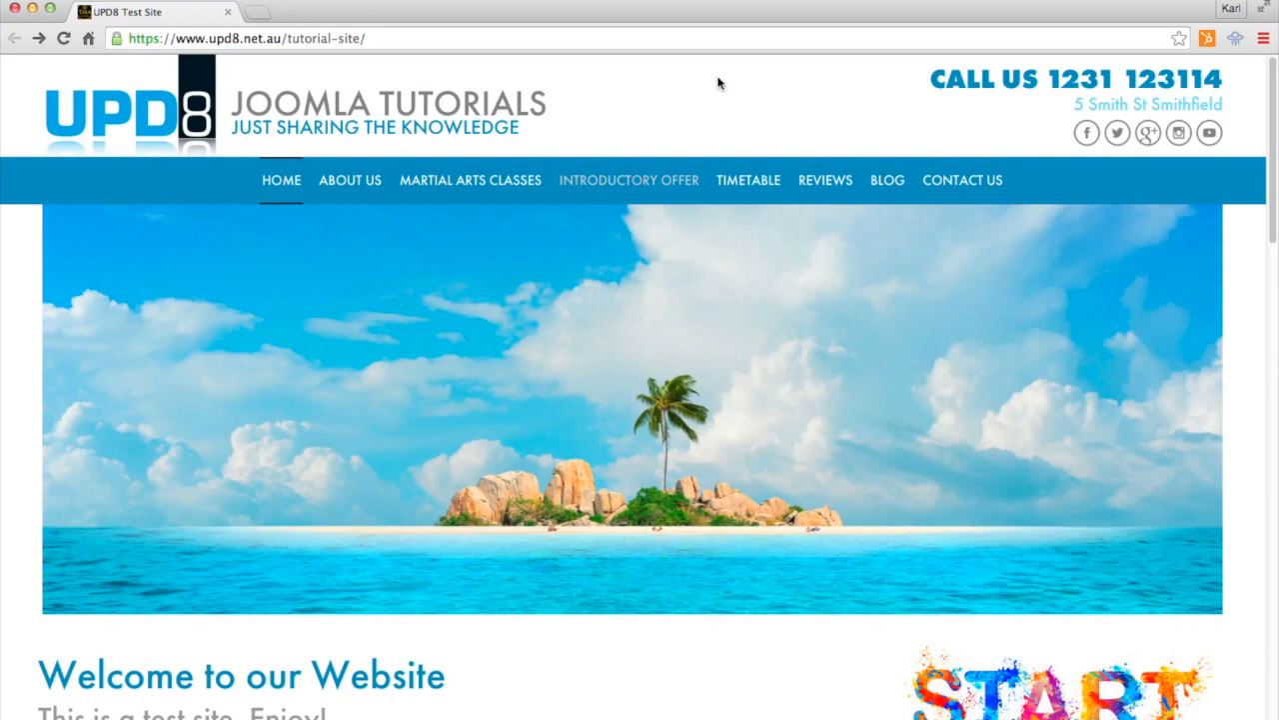
{"action": "mouse_move", "coordinate": [1188, 408]}
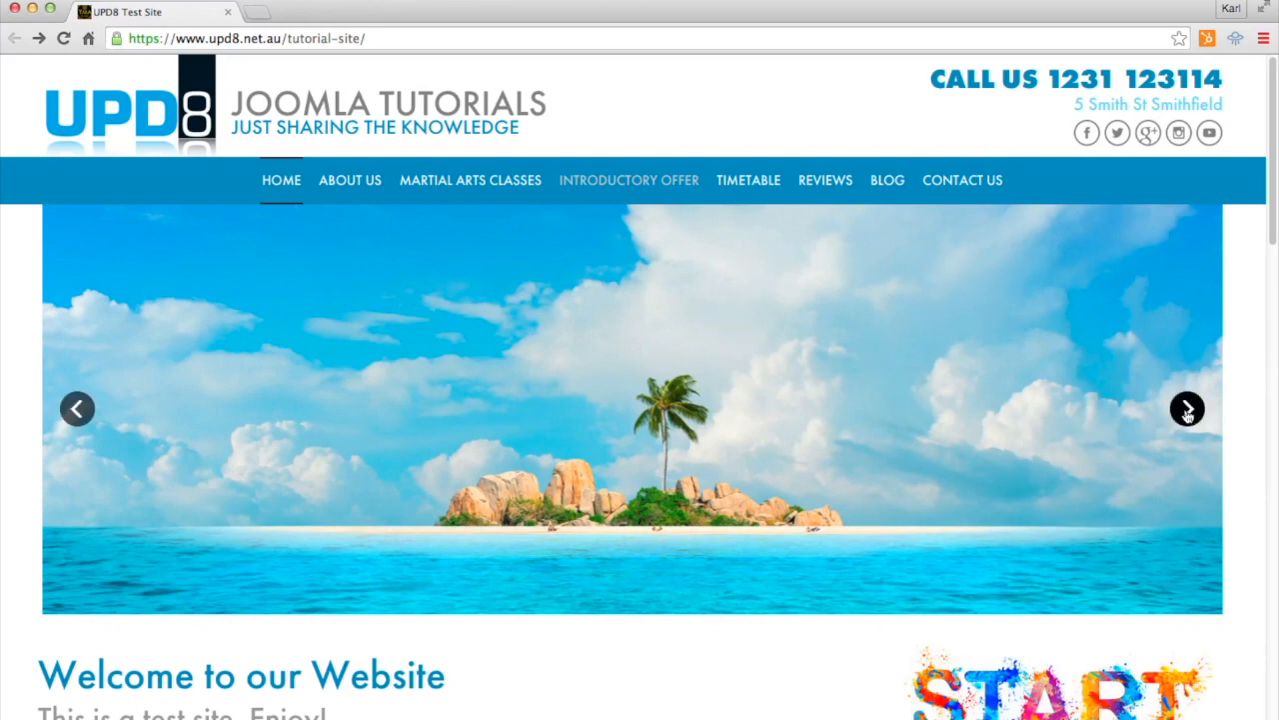
{"action": "left_click", "coordinate": [1187, 408]}
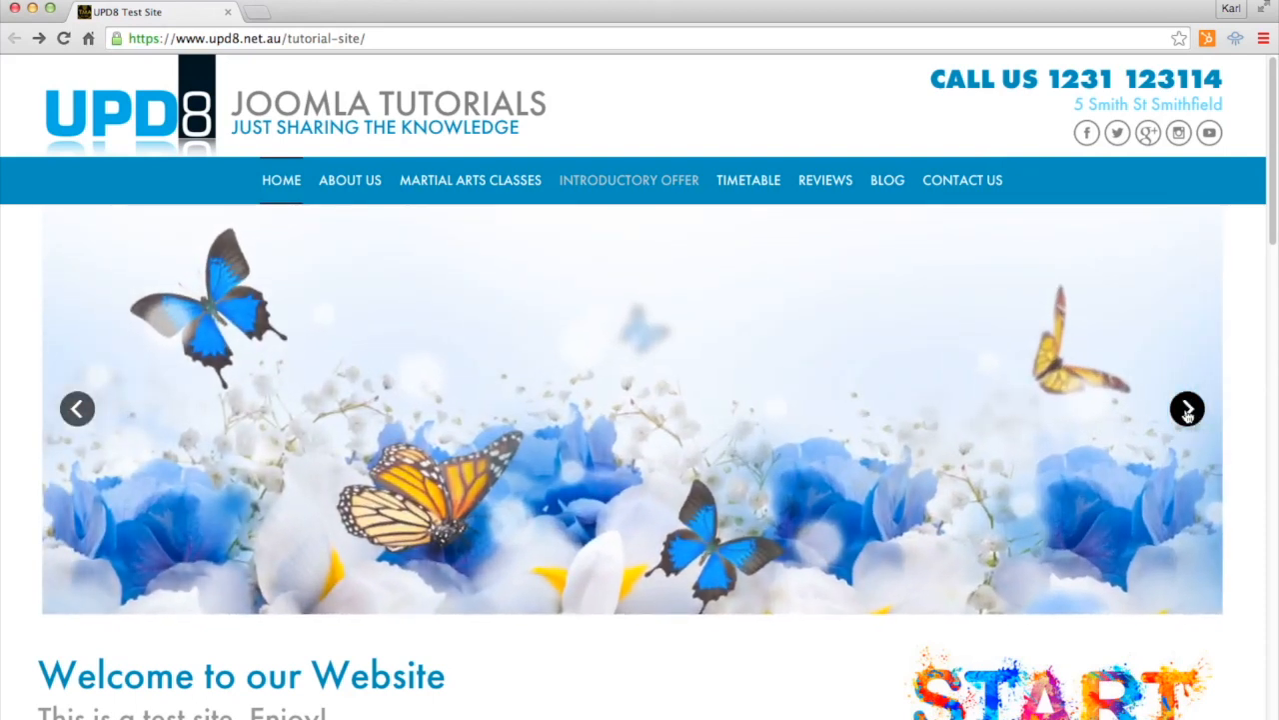
{"action": "left_click", "coordinate": [1188, 408]}
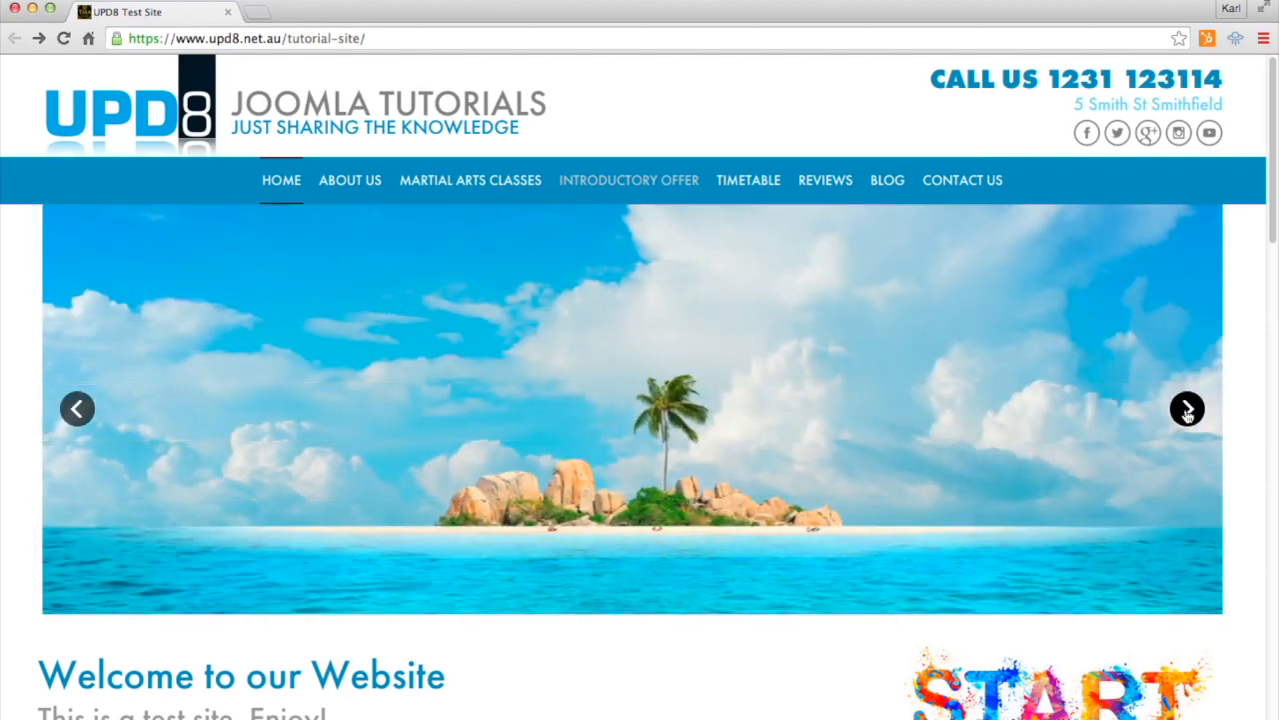
{"action": "mouse_move", "coordinate": [657, 340]}
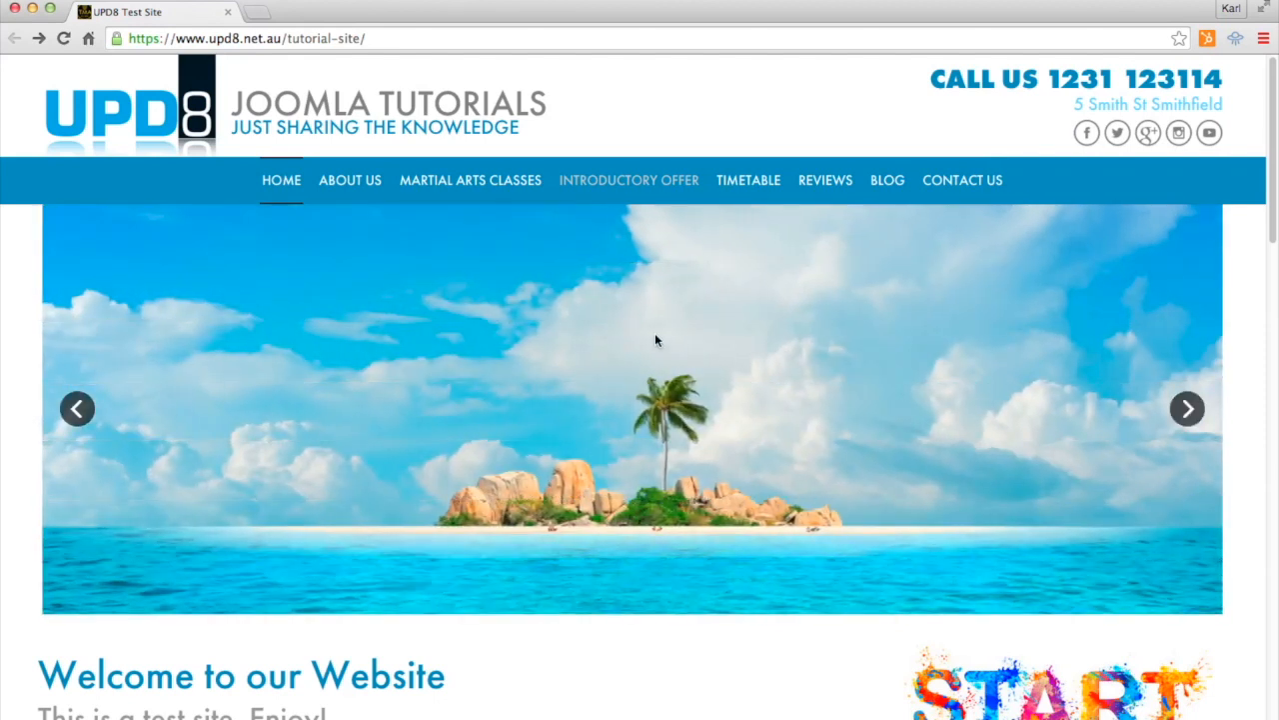
{"action": "mouse_move", "coordinate": [632, 344]}
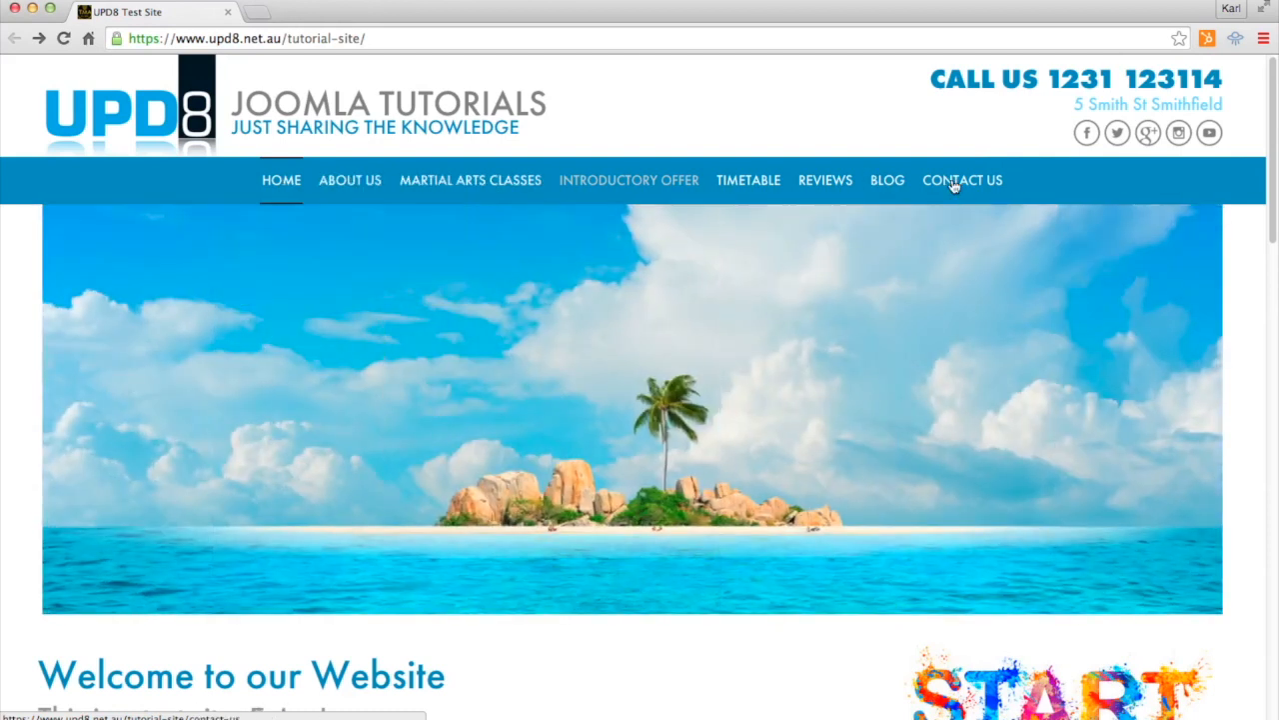
{"action": "left_click", "coordinate": [962, 180]}
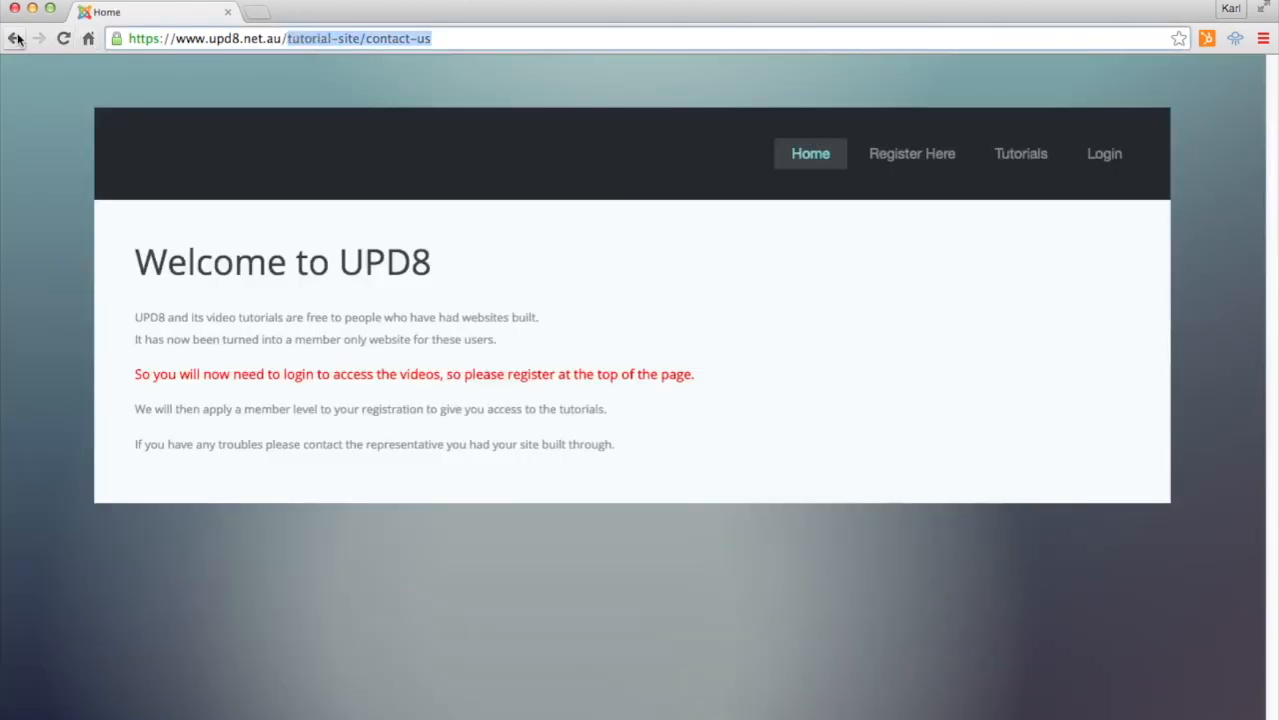
{"action": "left_click", "coordinate": [16, 38]}
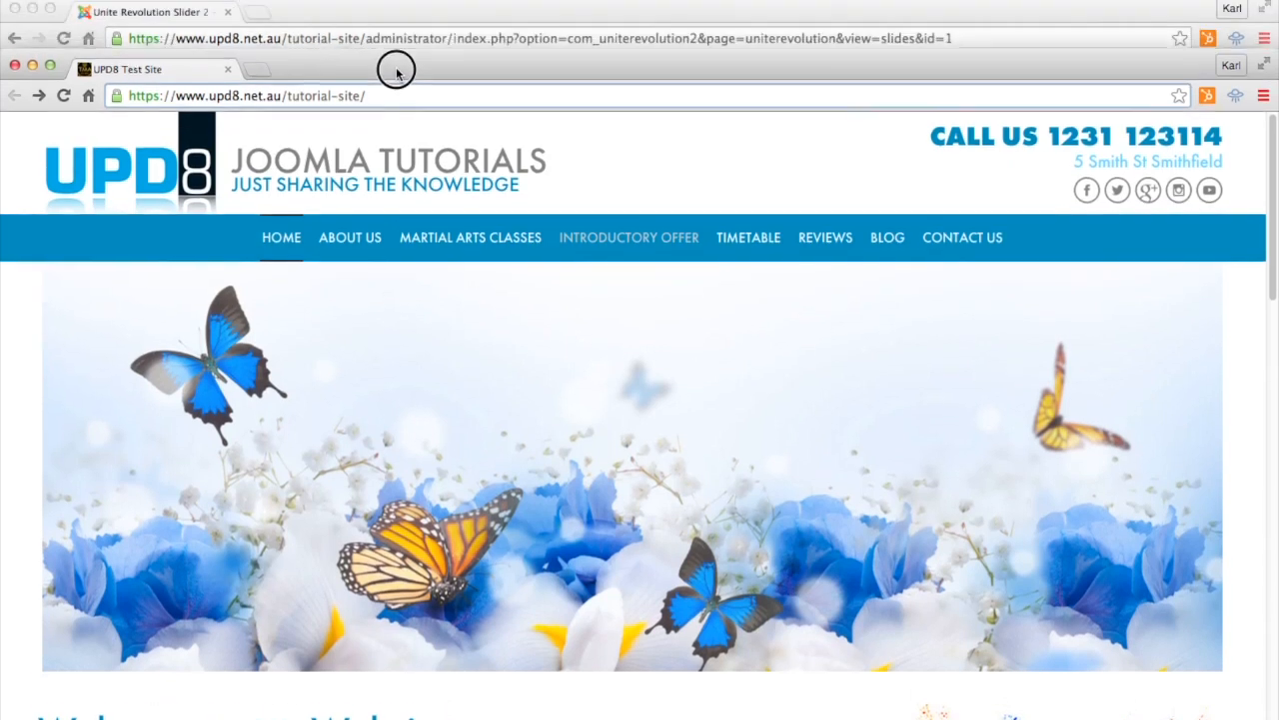
- In the admin window, start editing slide 1, the butterfly slide
{"action": "left_click", "coordinate": [150, 12]}
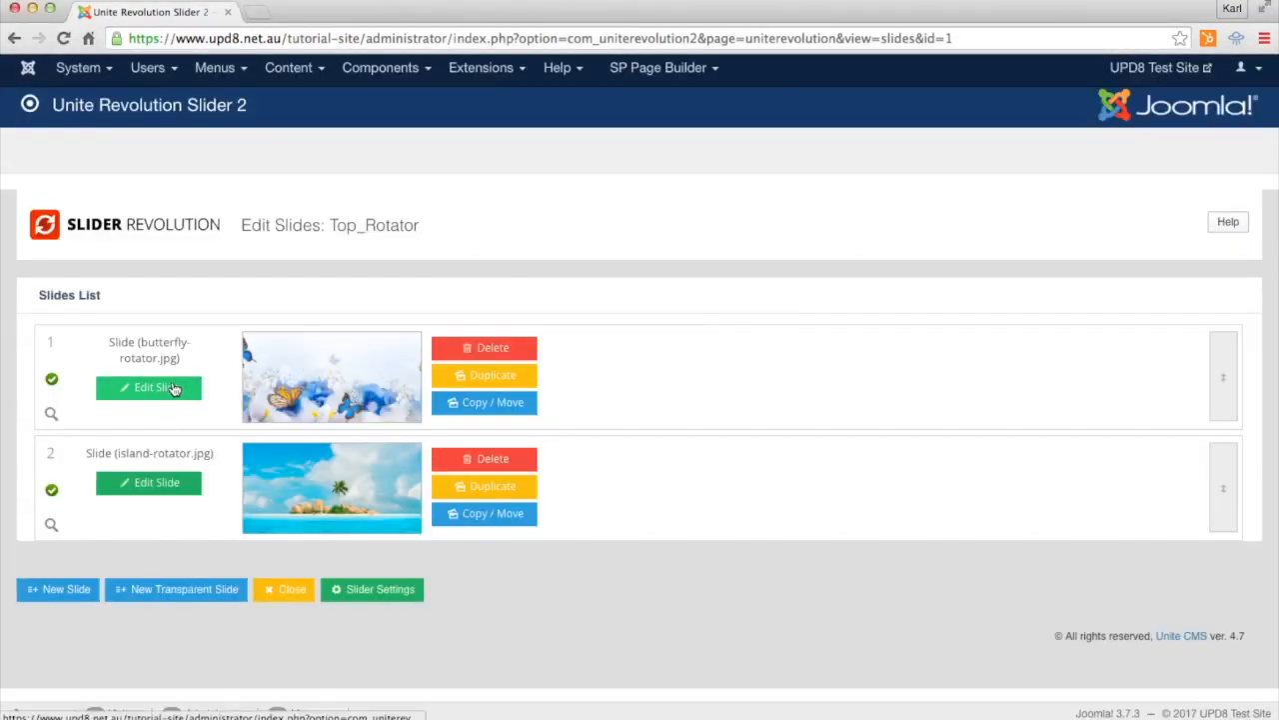
{"action": "left_click", "coordinate": [147, 388]}
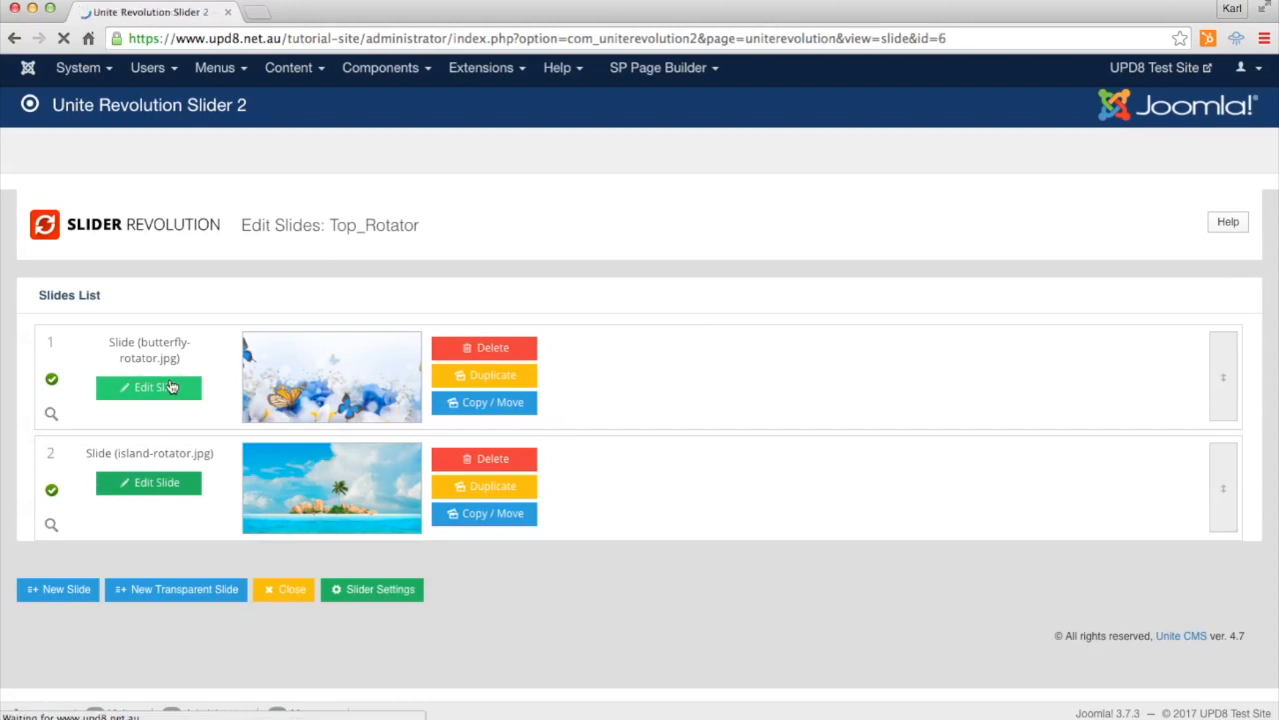
{"action": "left_click", "coordinate": [148, 388]}
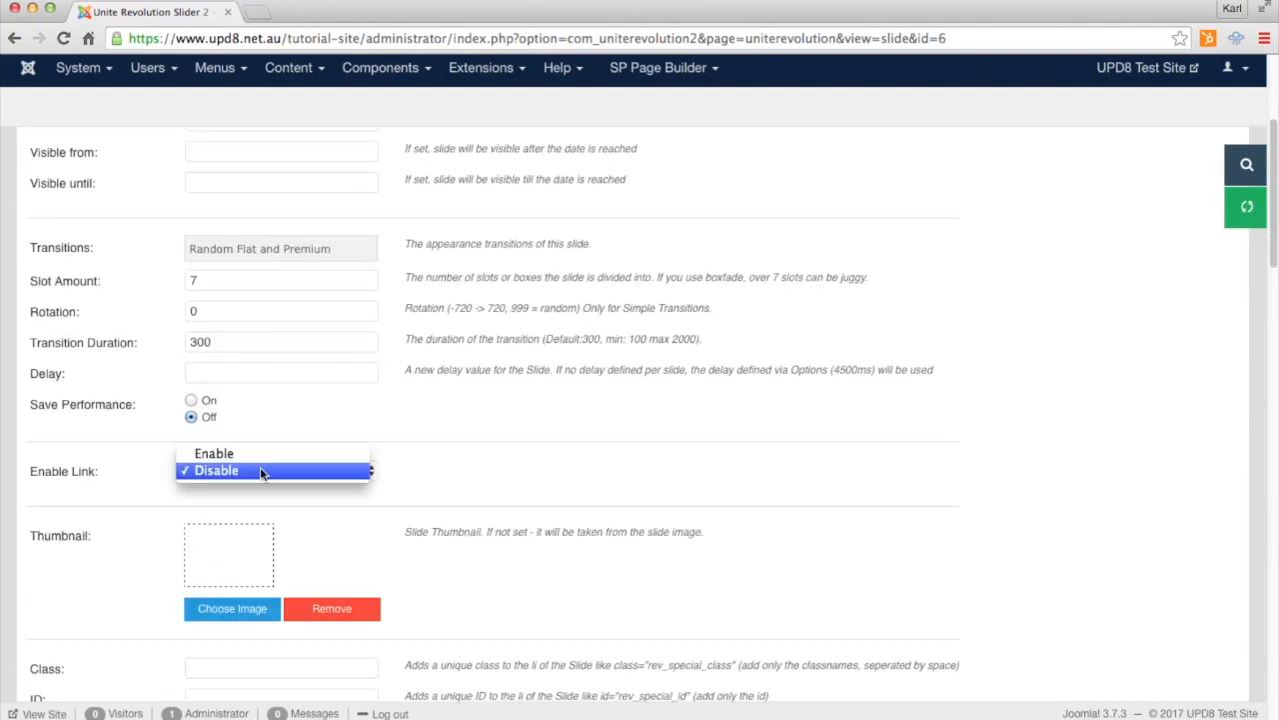
- Enable the slide link, set Slide Link to contact-us, and save with the green update button
{"action": "left_click", "coordinate": [212, 452]}
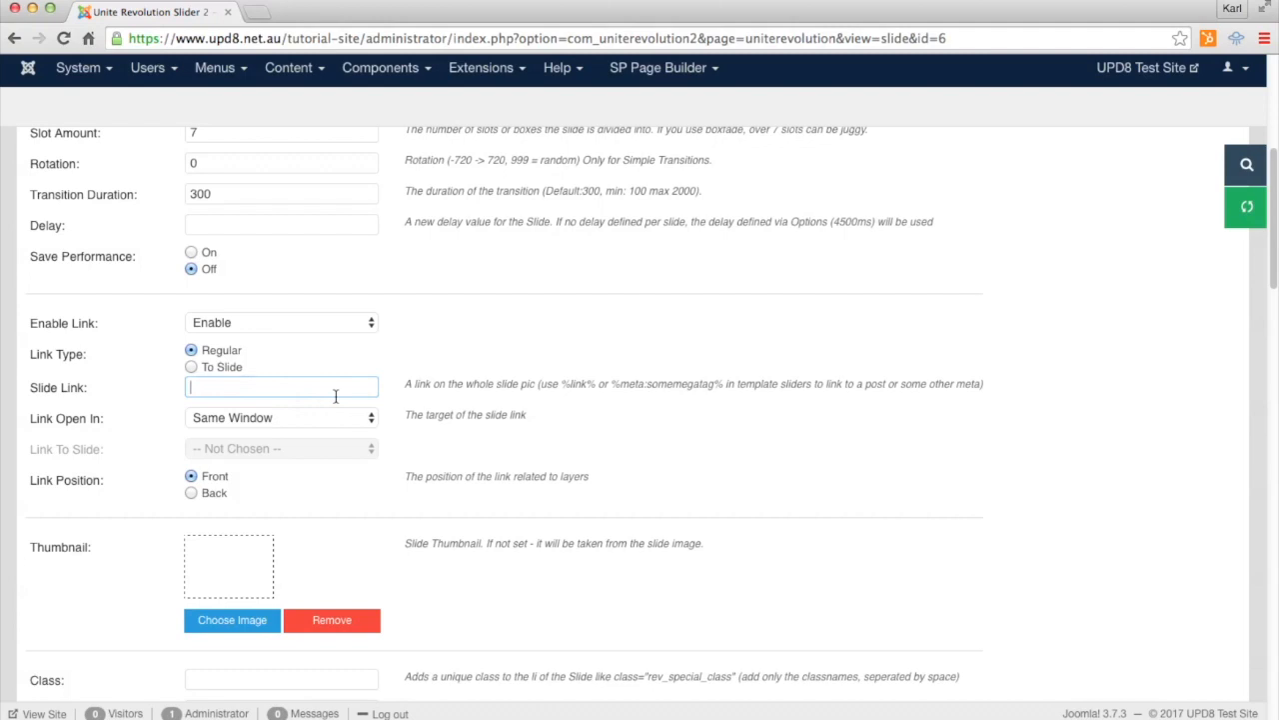
{"action": "type", "text": "tutorial-site/contact-us"}
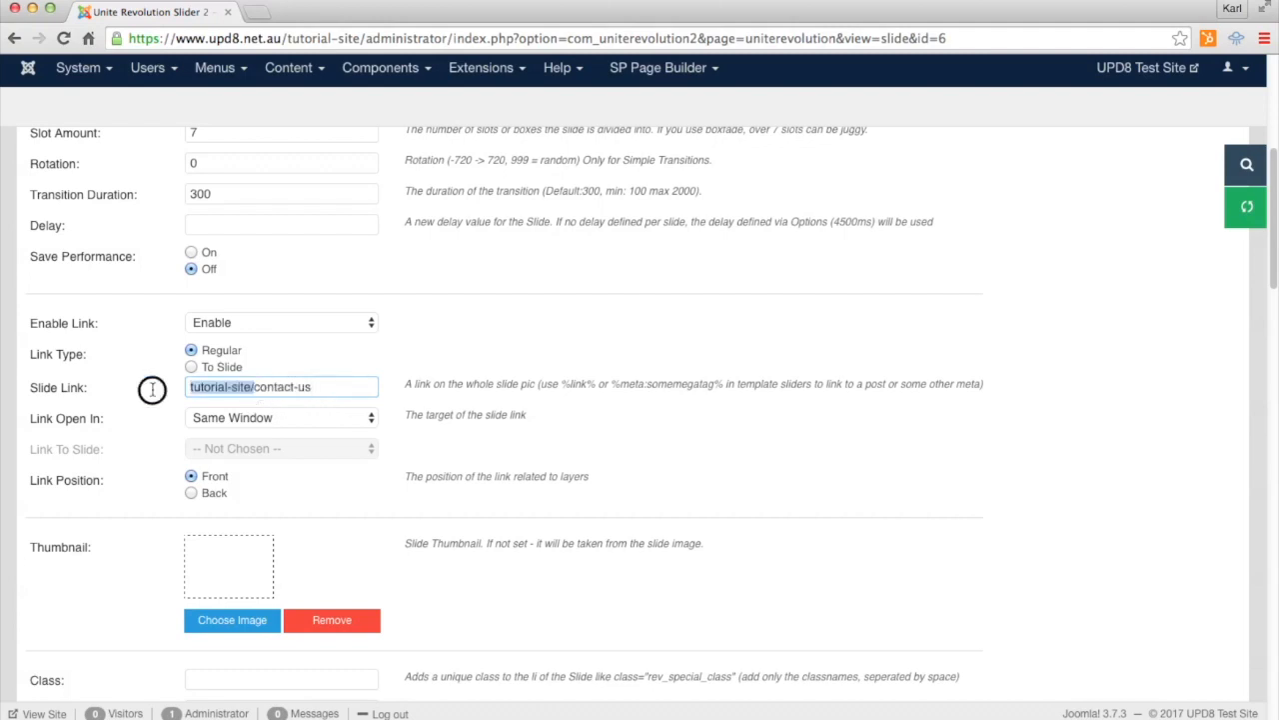
{"action": "type", "text": "contact-us"}
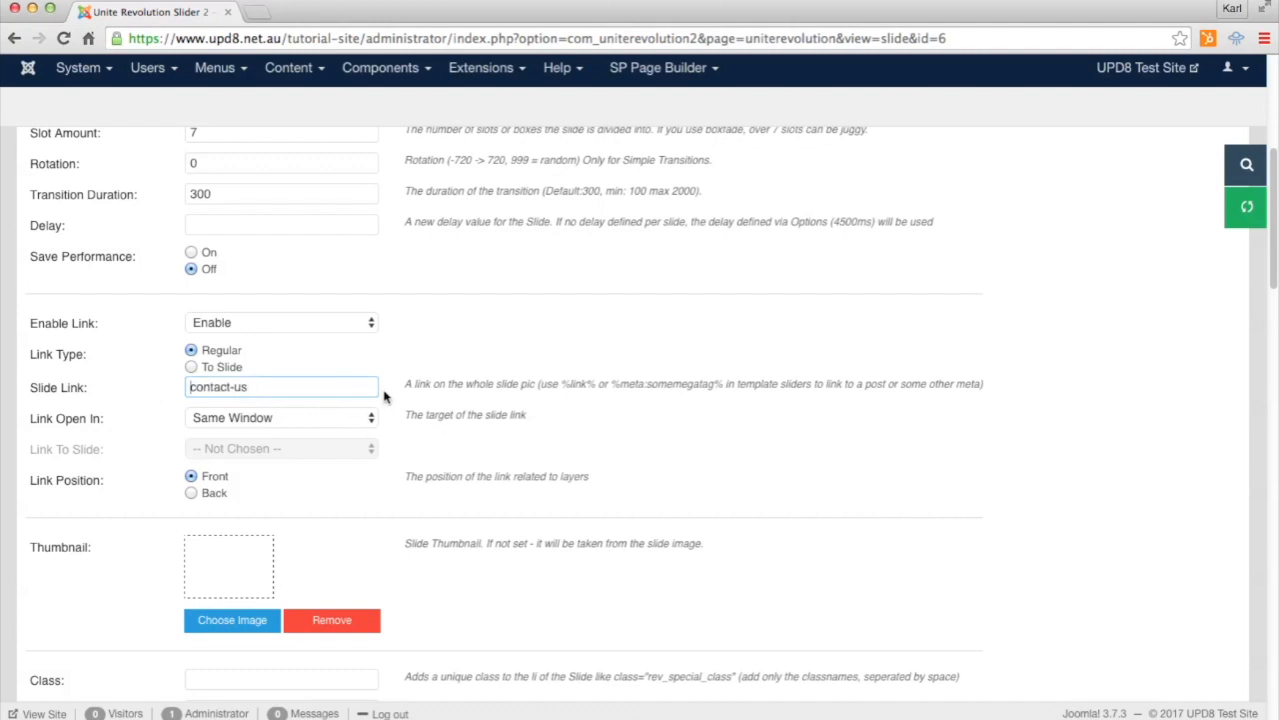
{"action": "scroll", "scroll_direction": "down", "scroll_amount": 3}
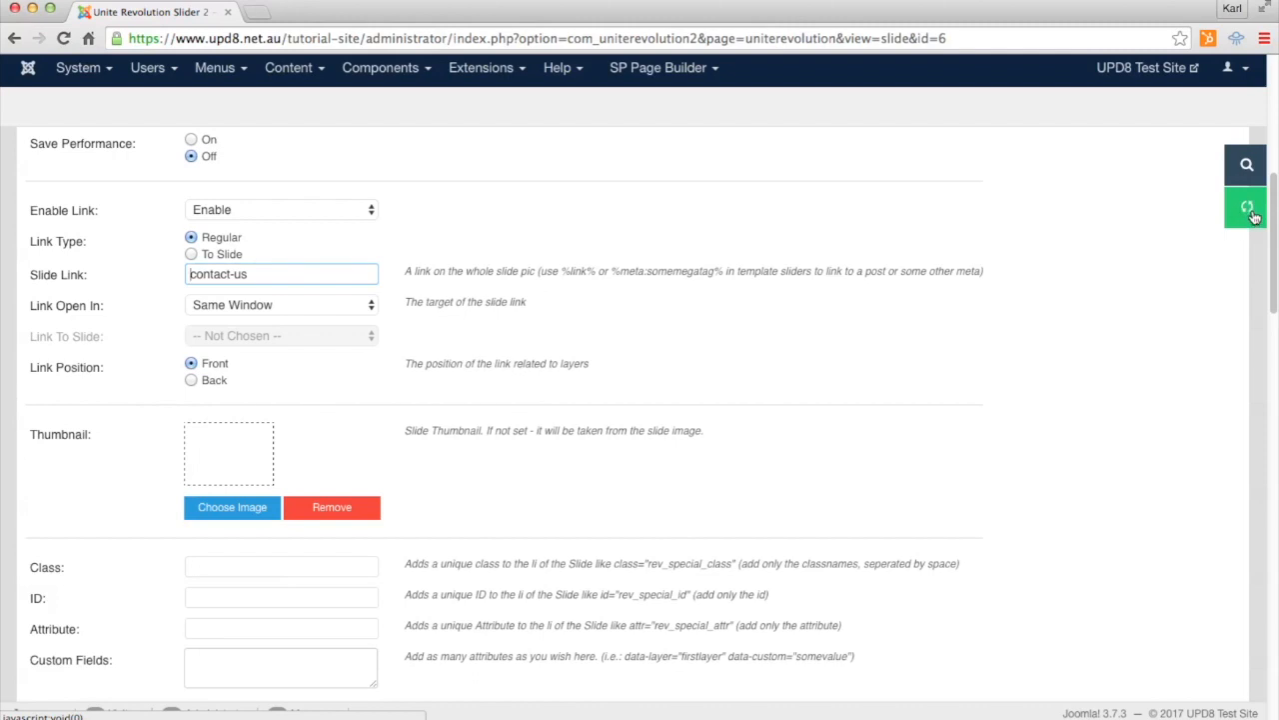
{"action": "left_click", "coordinate": [1245, 206]}
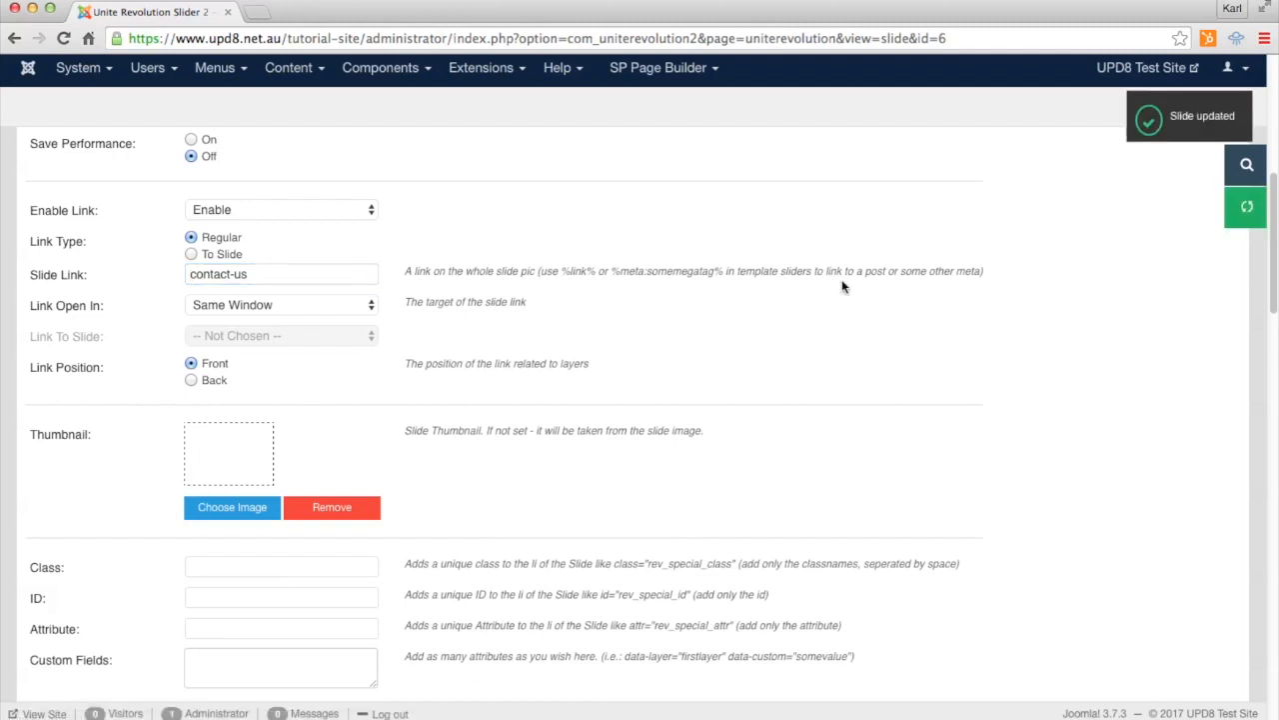
{"action": "scroll", "scroll_direction": "up", "scroll_amount": 3}
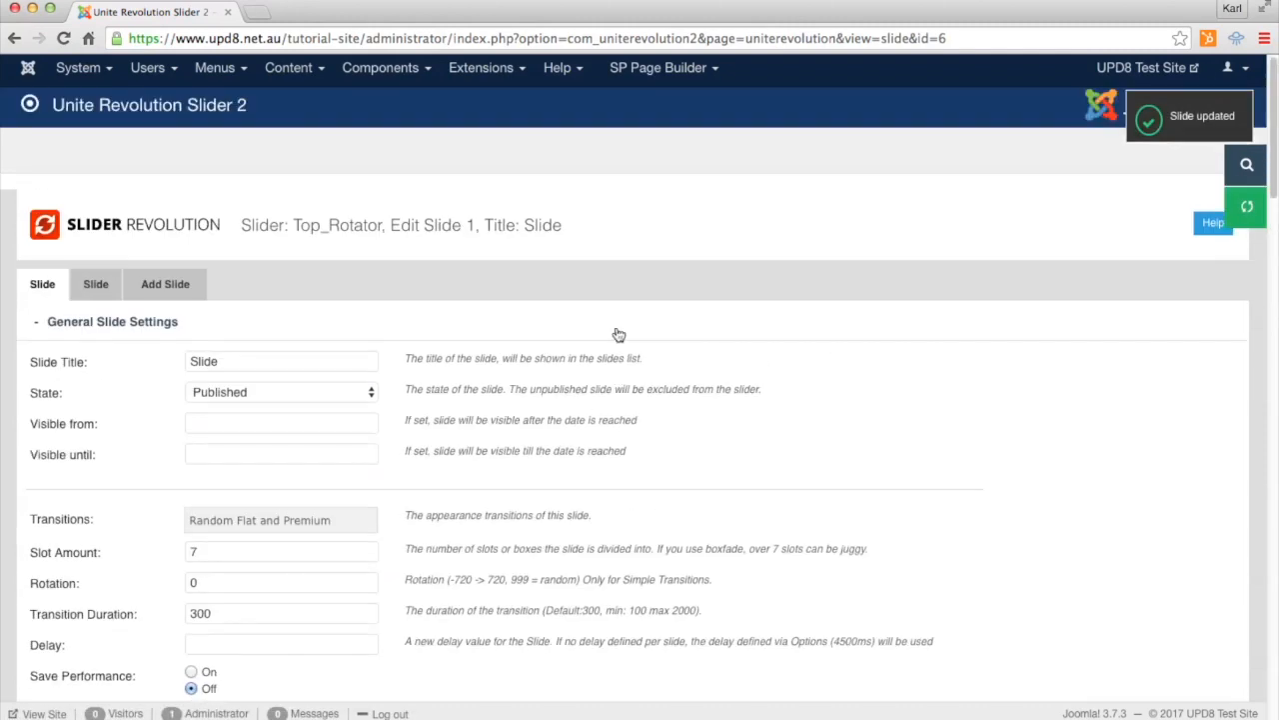
- Return via Components > Unite Revolution Slider 2 to the sliders list with Top_Rotator at 2 slides
{"action": "left_click", "coordinate": [380, 68]}
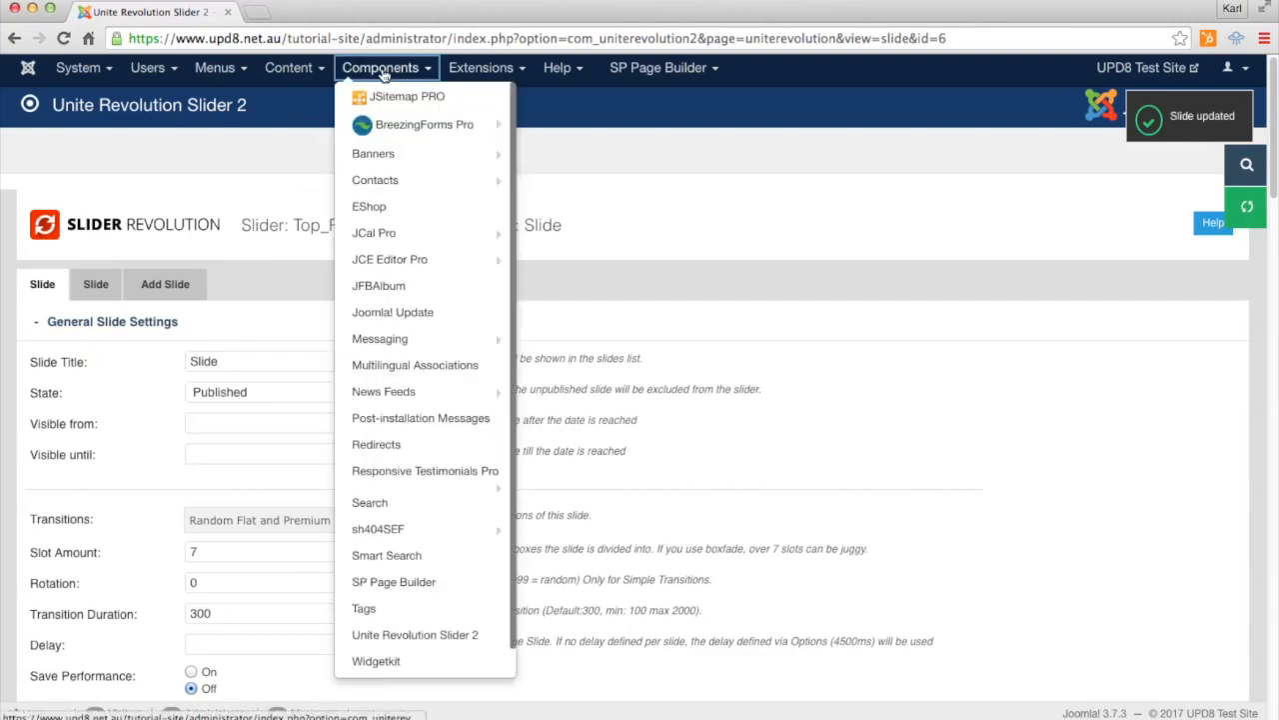
{"action": "mouse_move", "coordinate": [414, 636]}
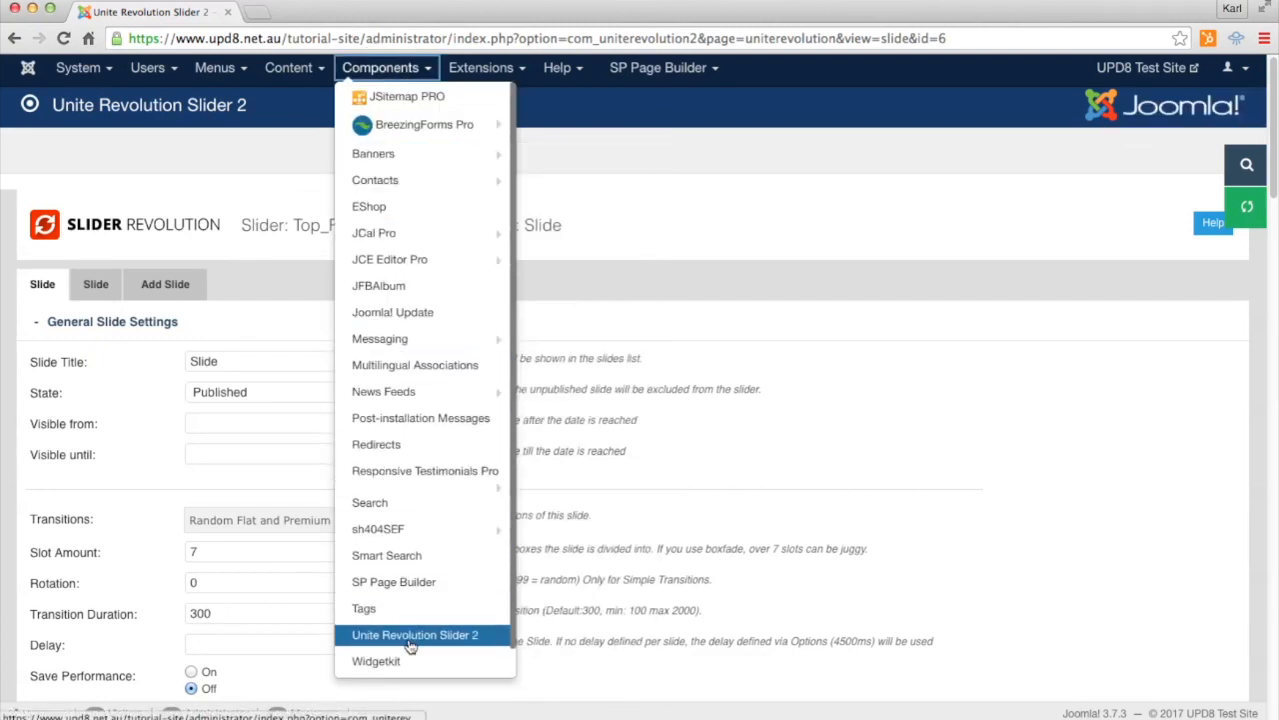
{"action": "left_click", "coordinate": [414, 636]}
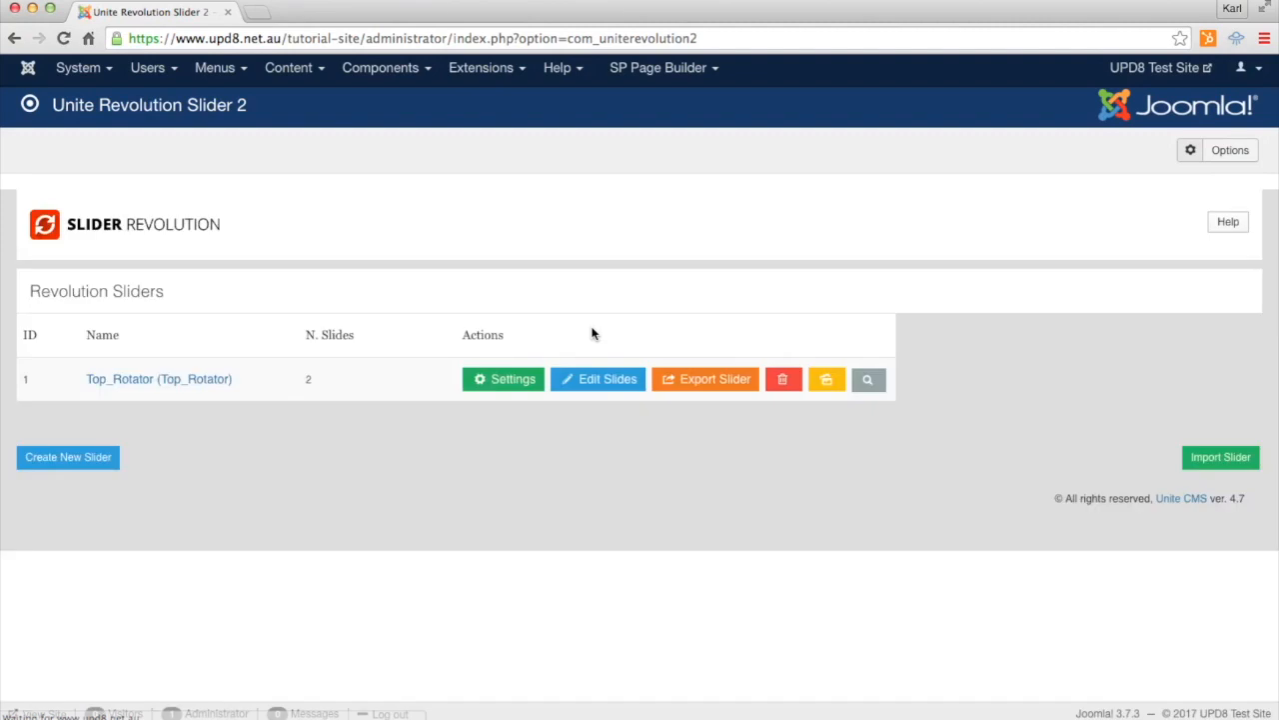
{"action": "mouse_move", "coordinate": [386, 68]}
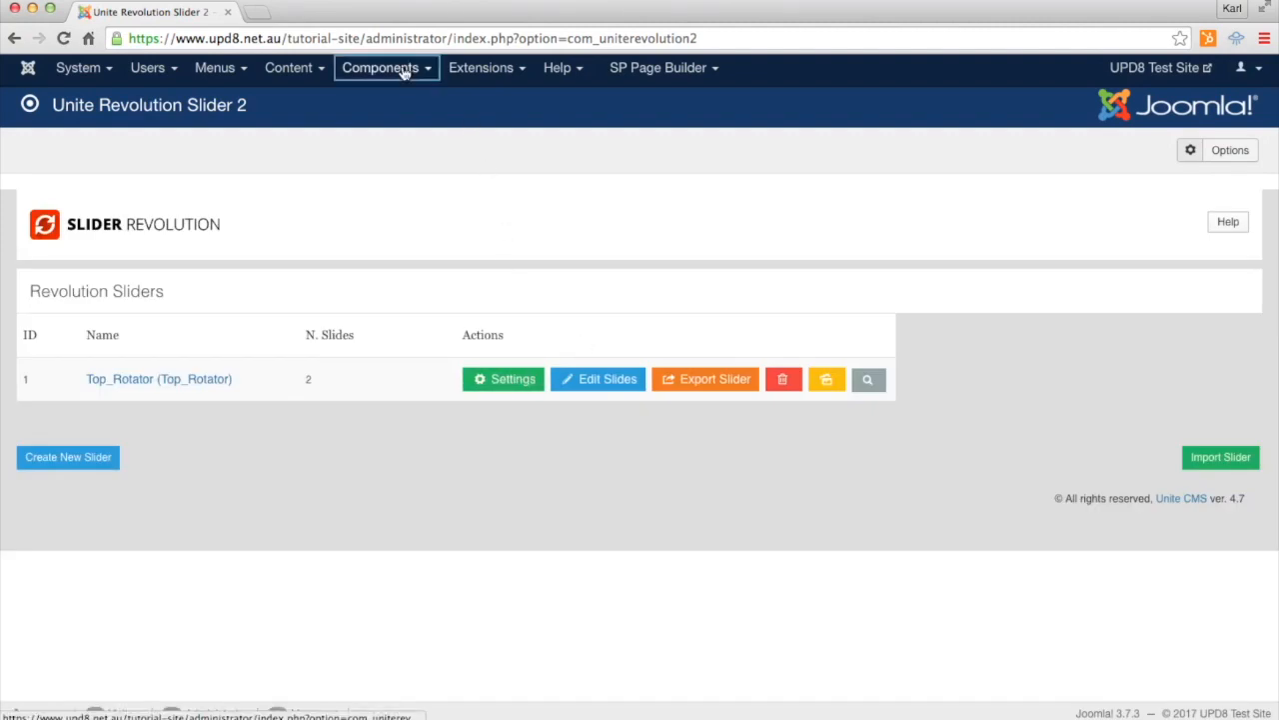
{"action": "left_click", "coordinate": [380, 68]}
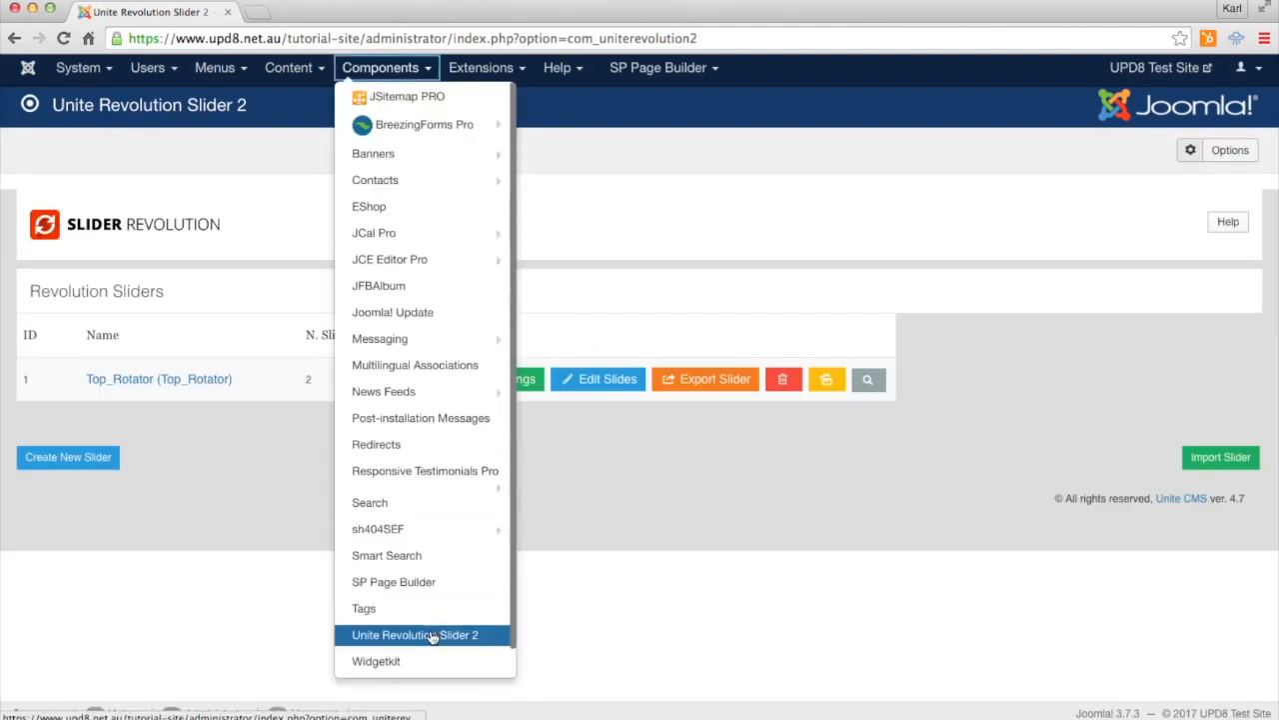
{"action": "left_click", "coordinate": [416, 636]}
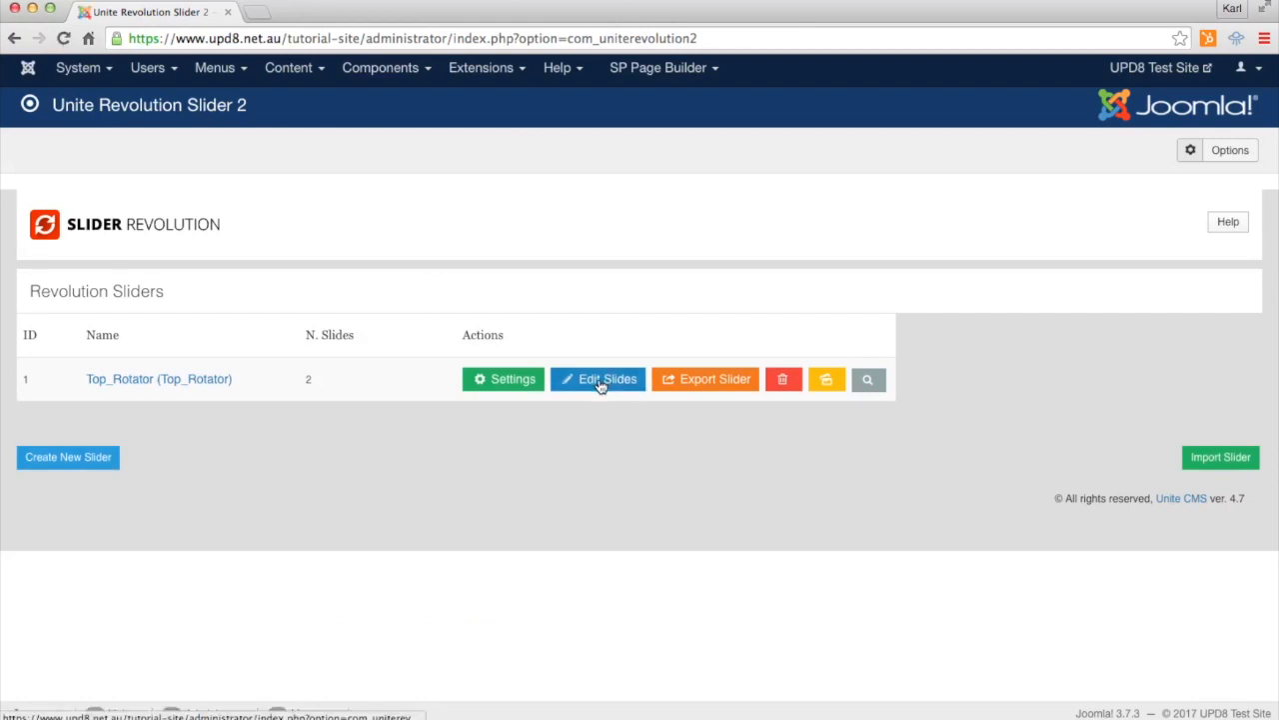
- In Top_Rotator's Edit Slides, toggle slide 2 (island-rotator) to unpublished
{"action": "left_click", "coordinate": [597, 380]}
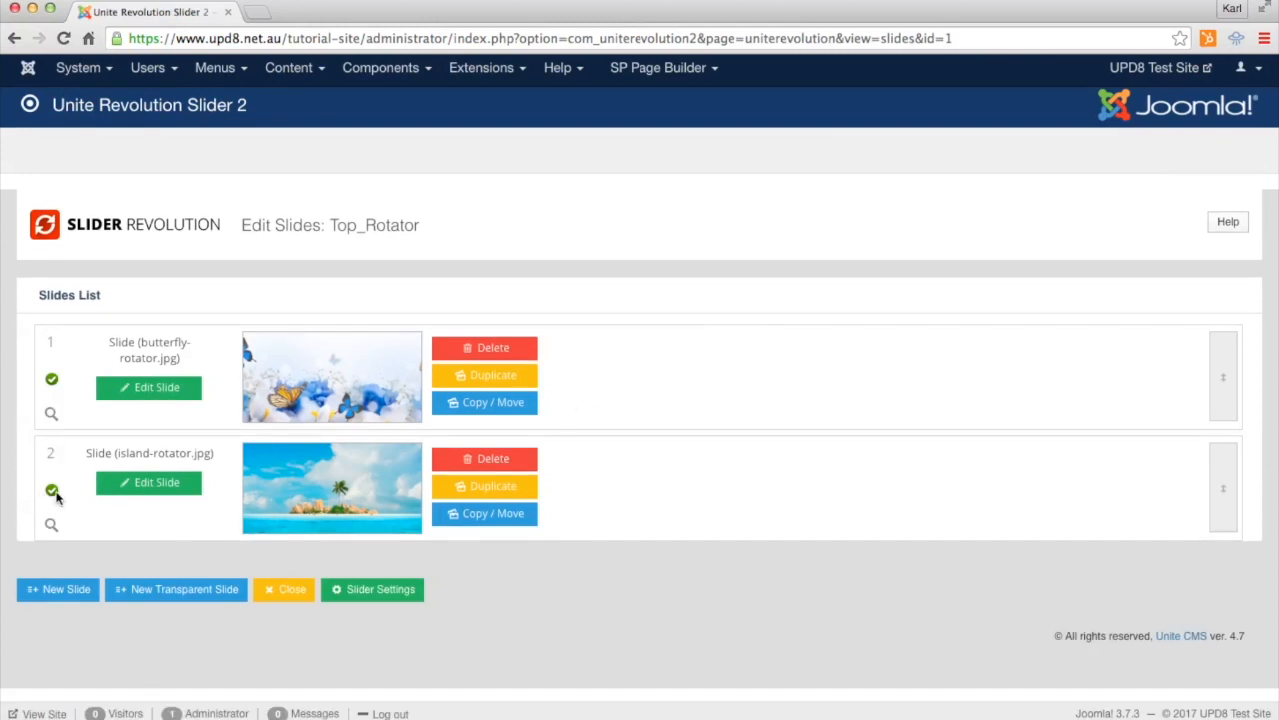
{"action": "mouse_move", "coordinate": [52, 496]}
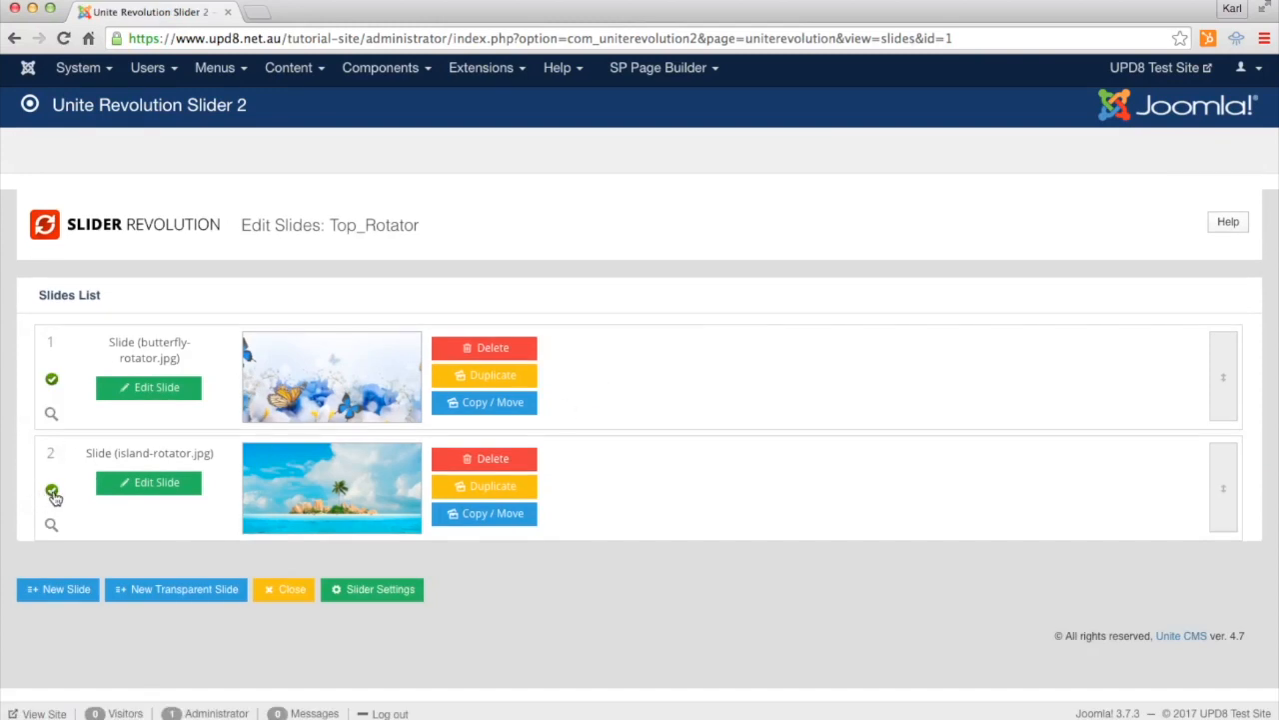
{"action": "left_click", "coordinate": [52, 490]}
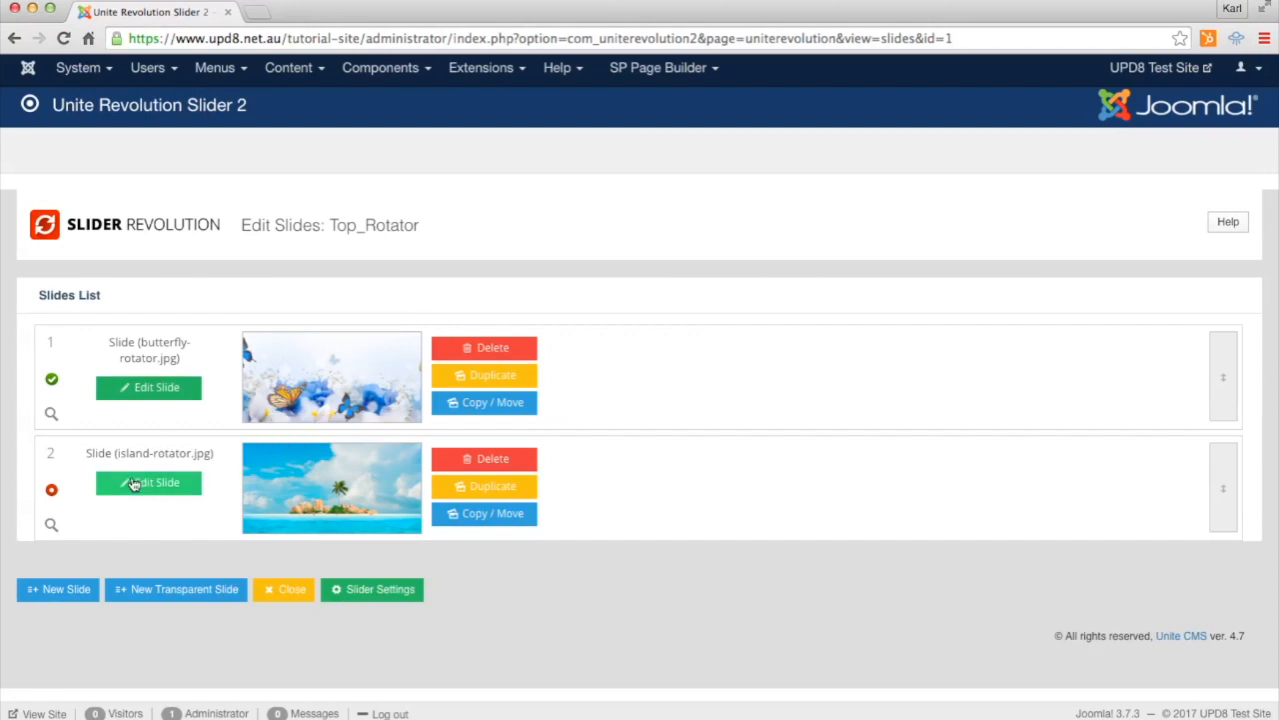